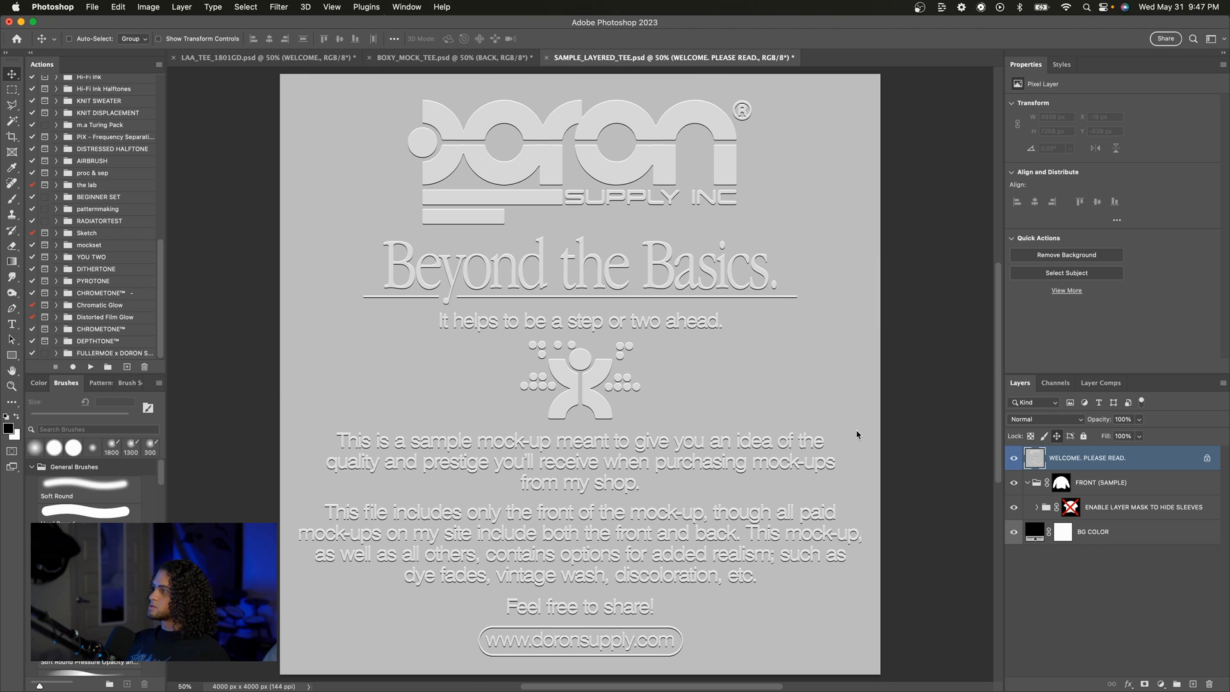
Hide the WELCOME note and enable the sleeve-hiding mask, leaving a short-sleeve black tee.
click(1012, 457)
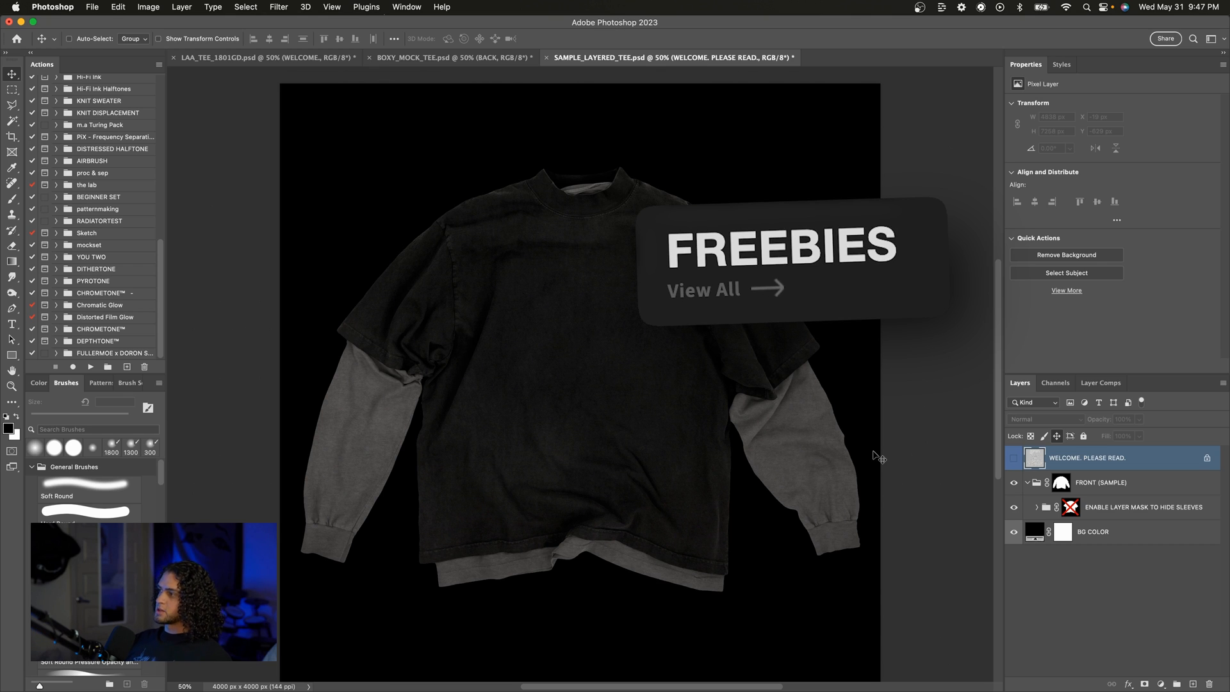
click(1141, 507)
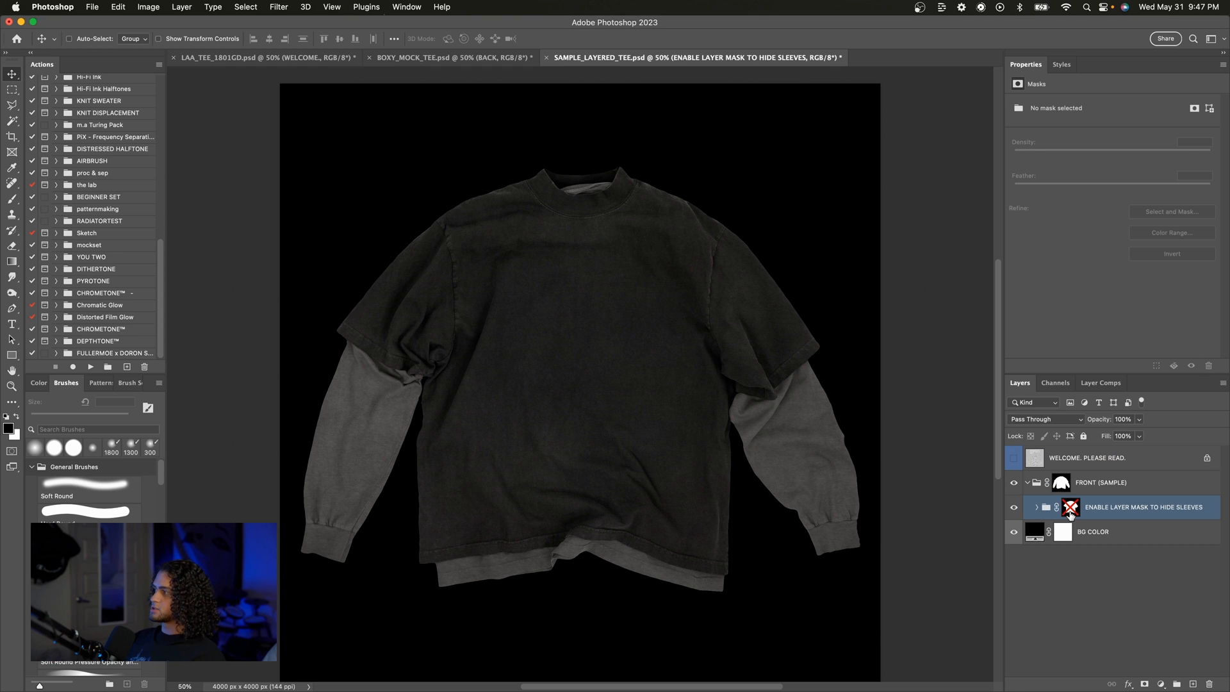
click(1069, 507)
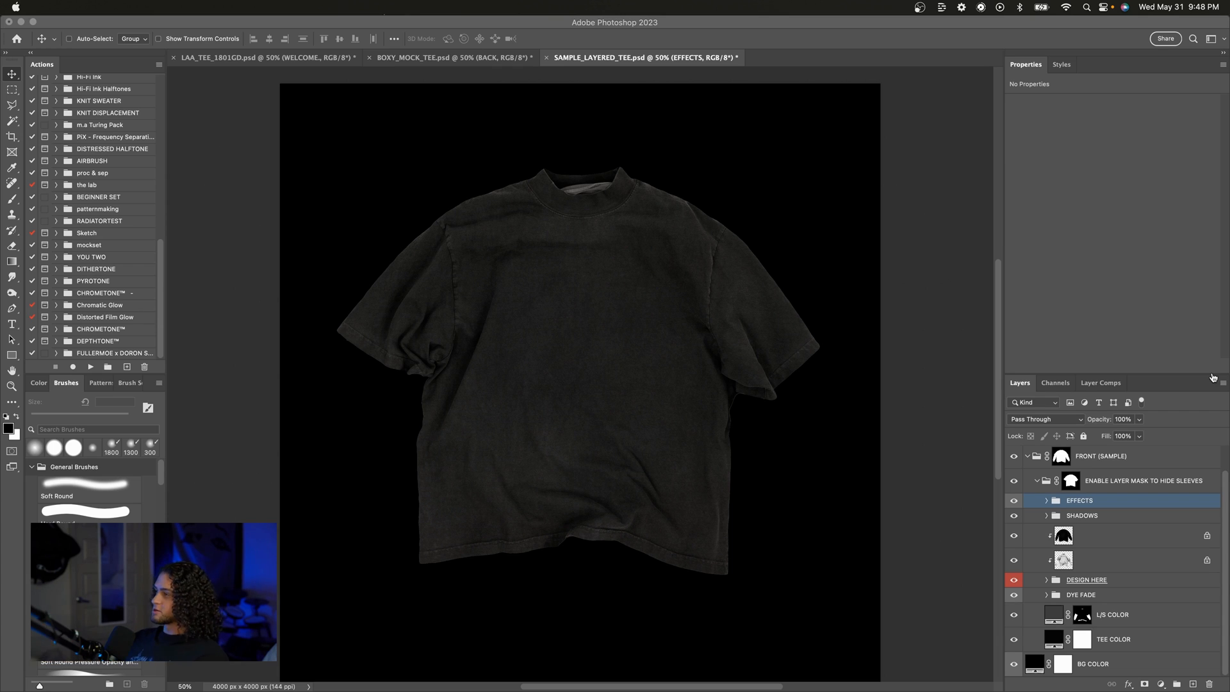
mouse_move(922, 416)
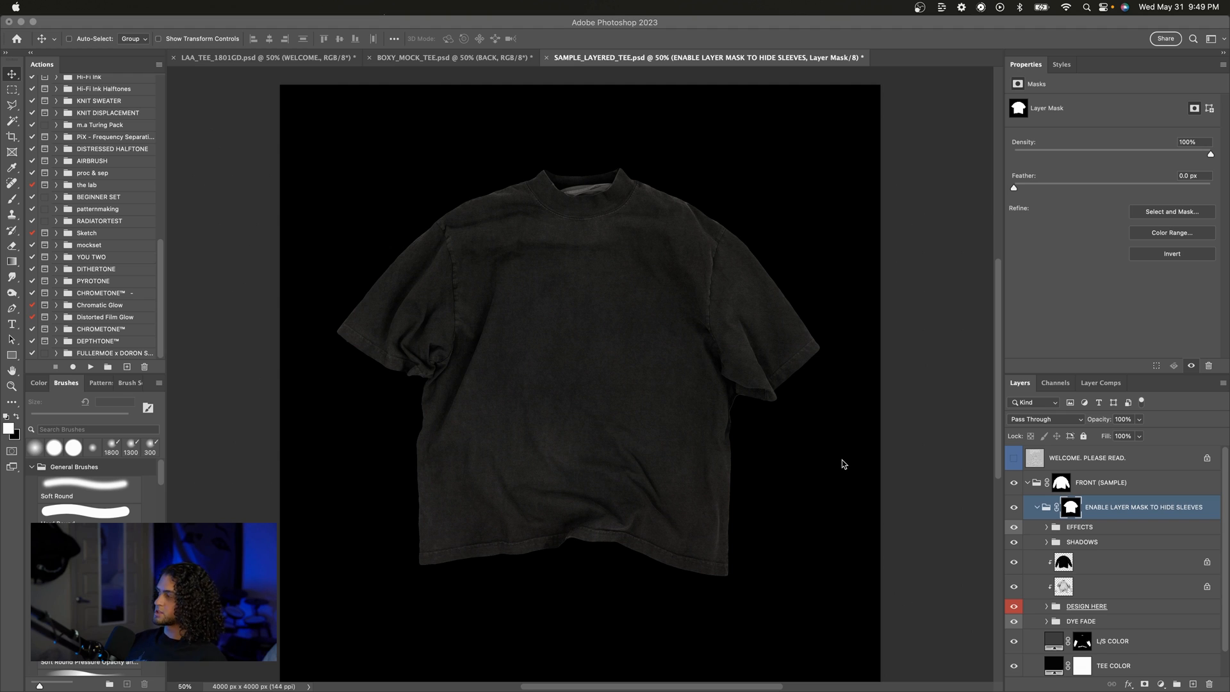
mouse_move(675, 330)
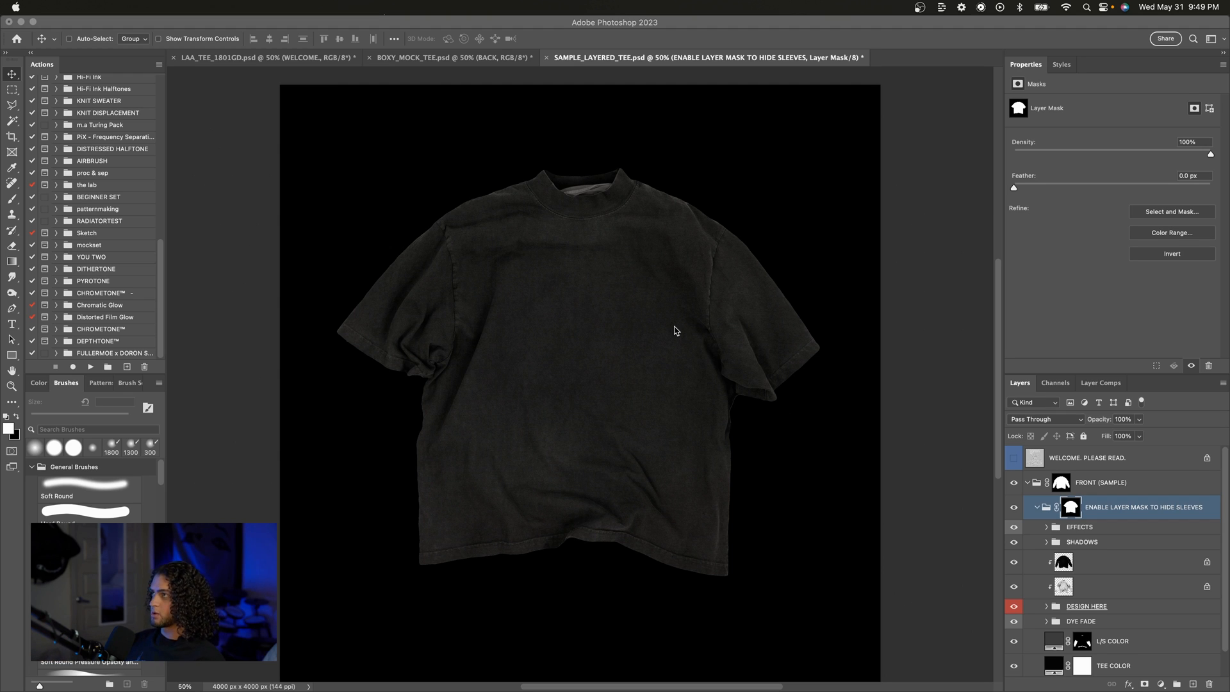
Switch to BOXY_MOCK_TEE.psd, expand FRONT and DESIGN HERE, and select the DELETE placeholder.
click(454, 57)
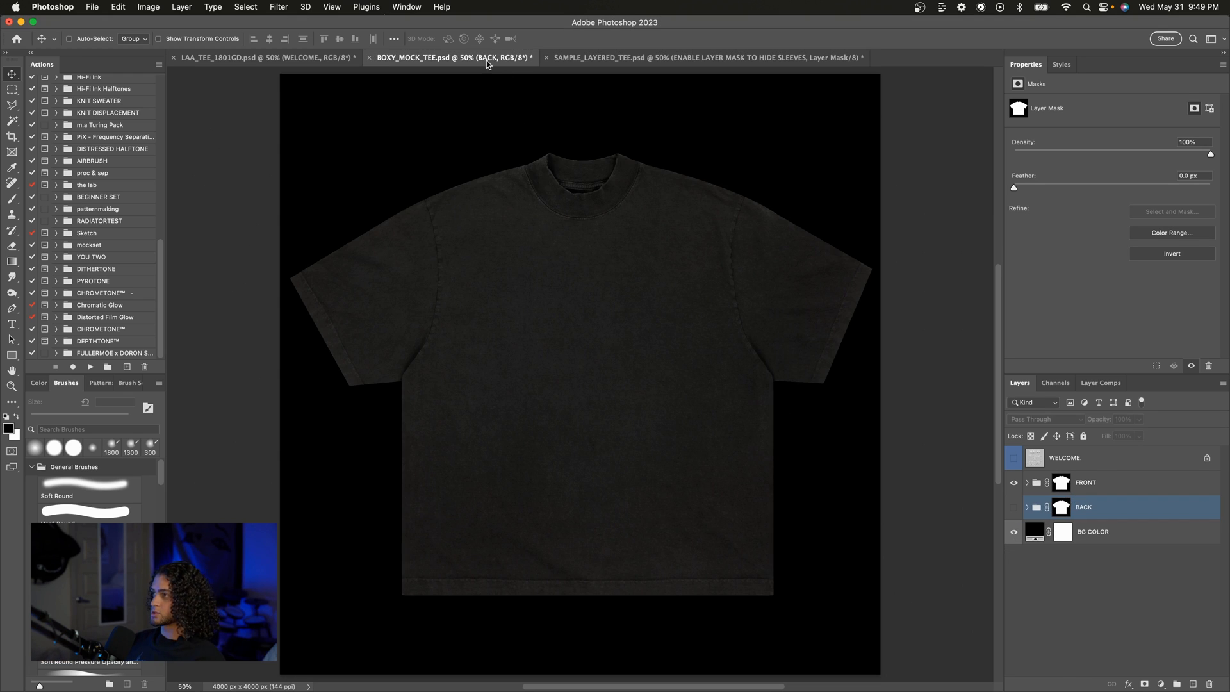
mouse_move(539, 243)
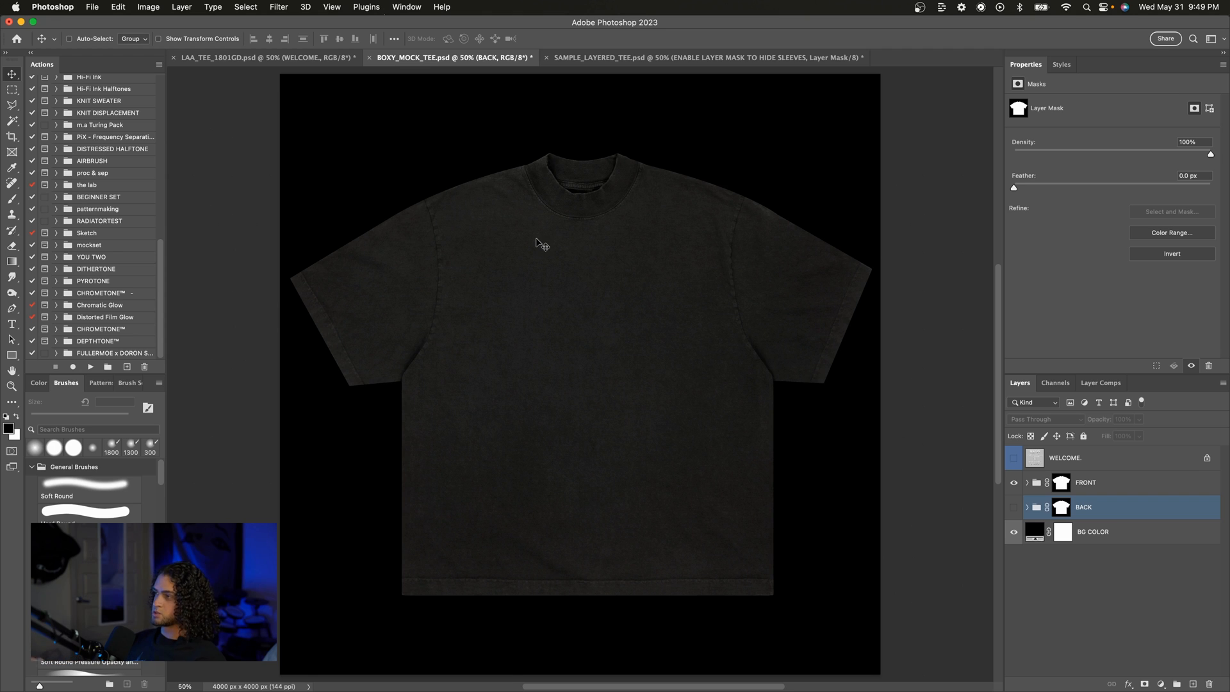
click(1027, 483)
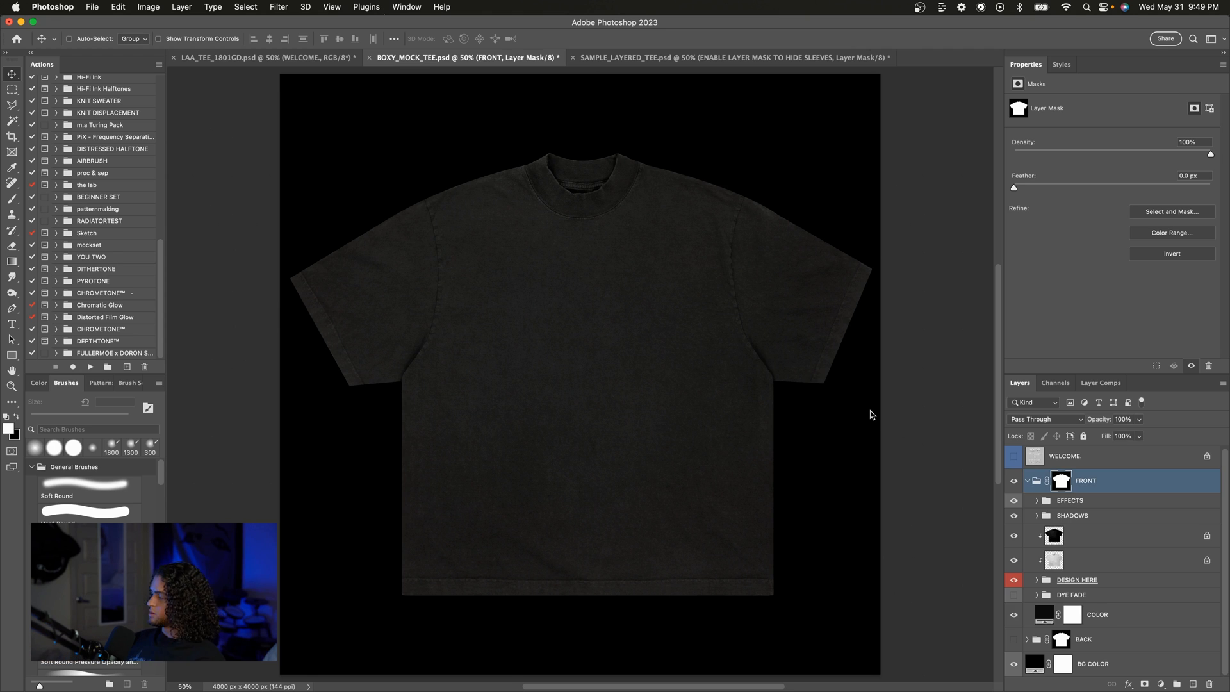
mouse_move(1107, 482)
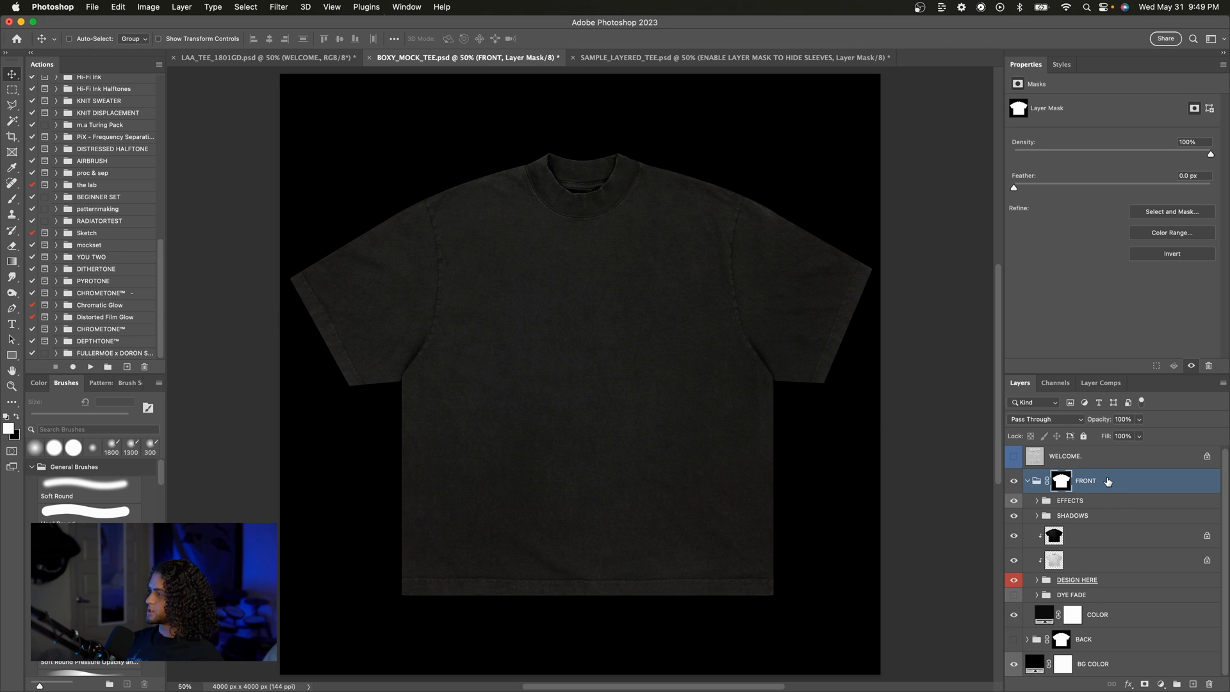
mouse_move(1085, 481)
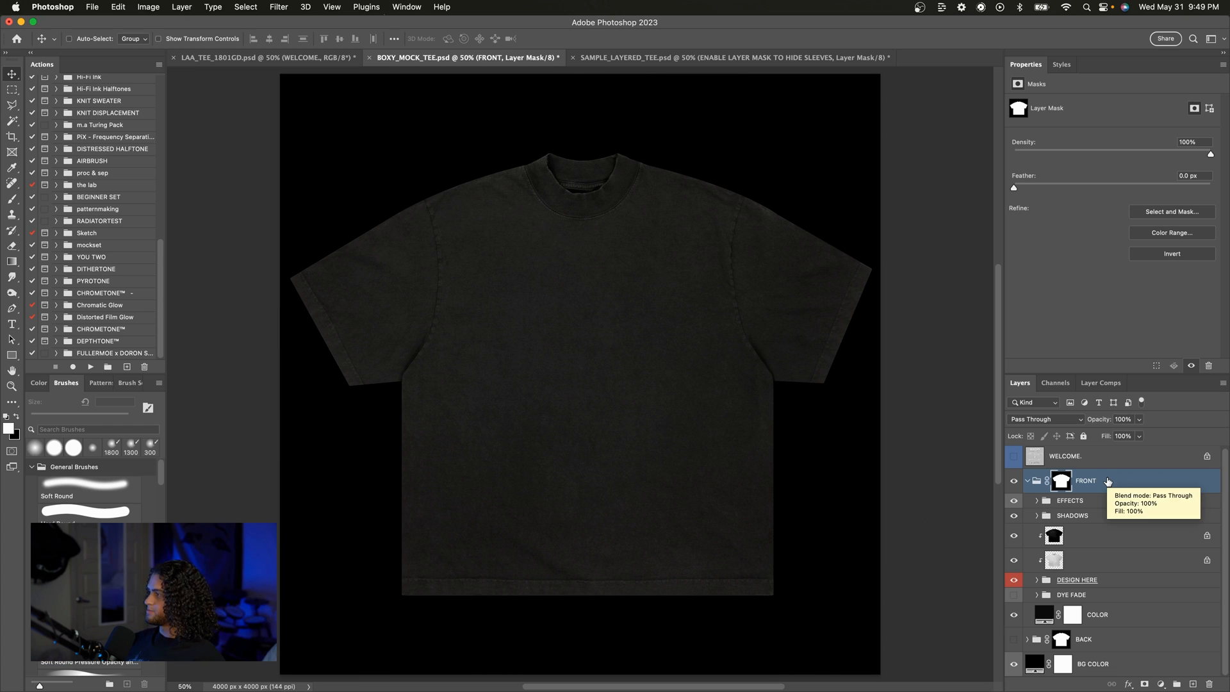
click(1072, 515)
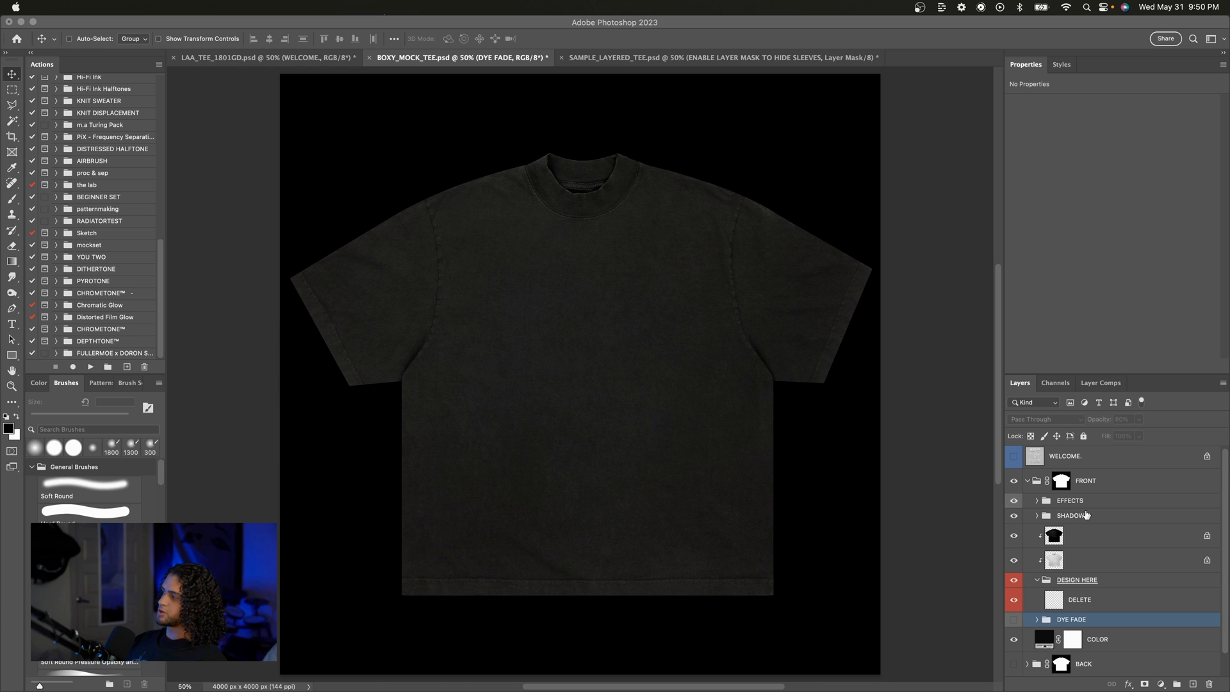
click(1078, 599)
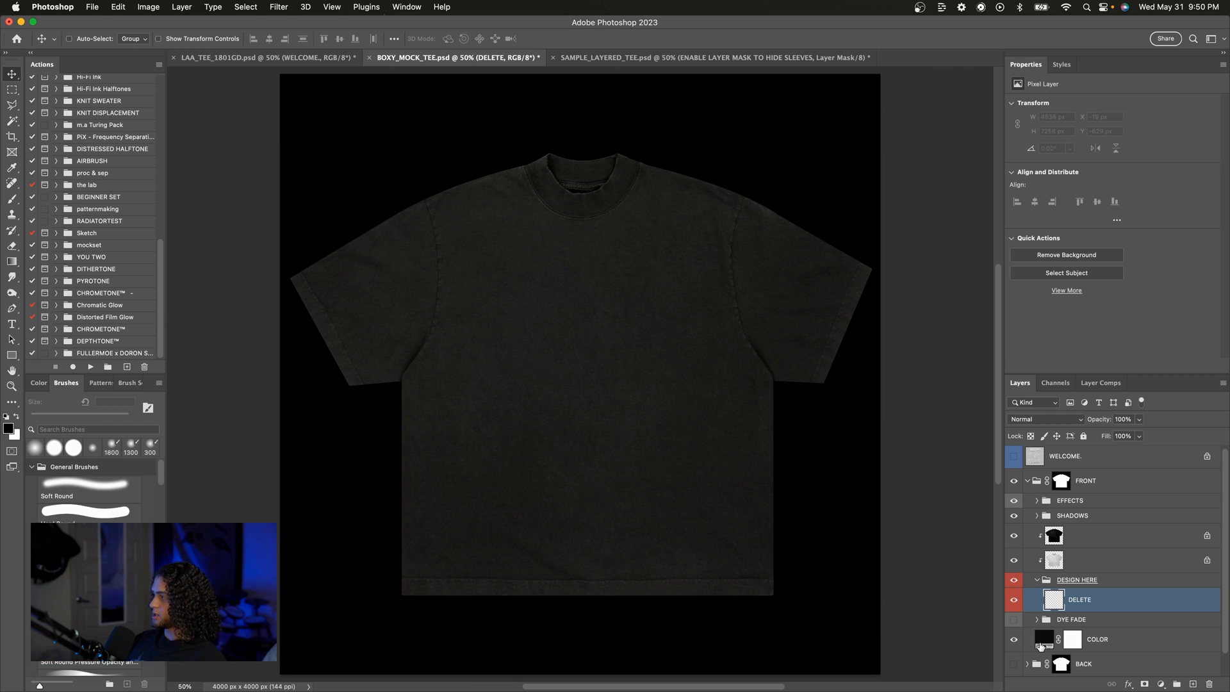
Cancel the trial colour change and replace the DELETE placeholder with PURPLE.png on the chest.
double_click(1044, 638)
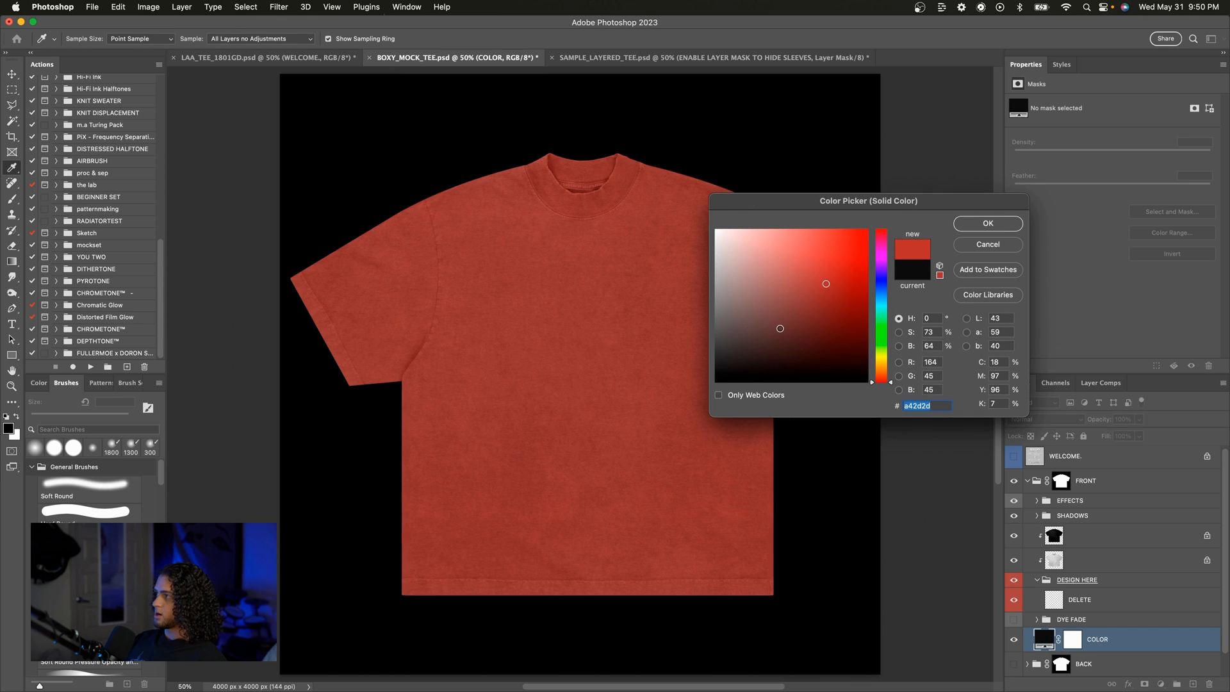
click(987, 223)
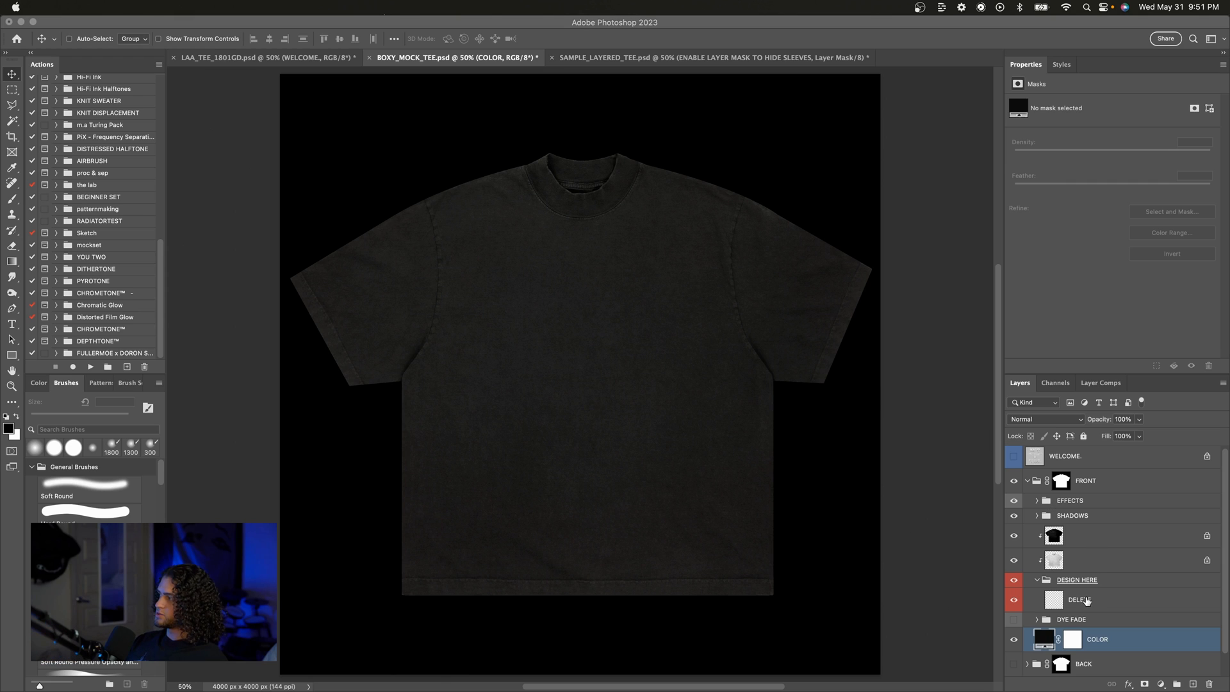
click(1079, 599)
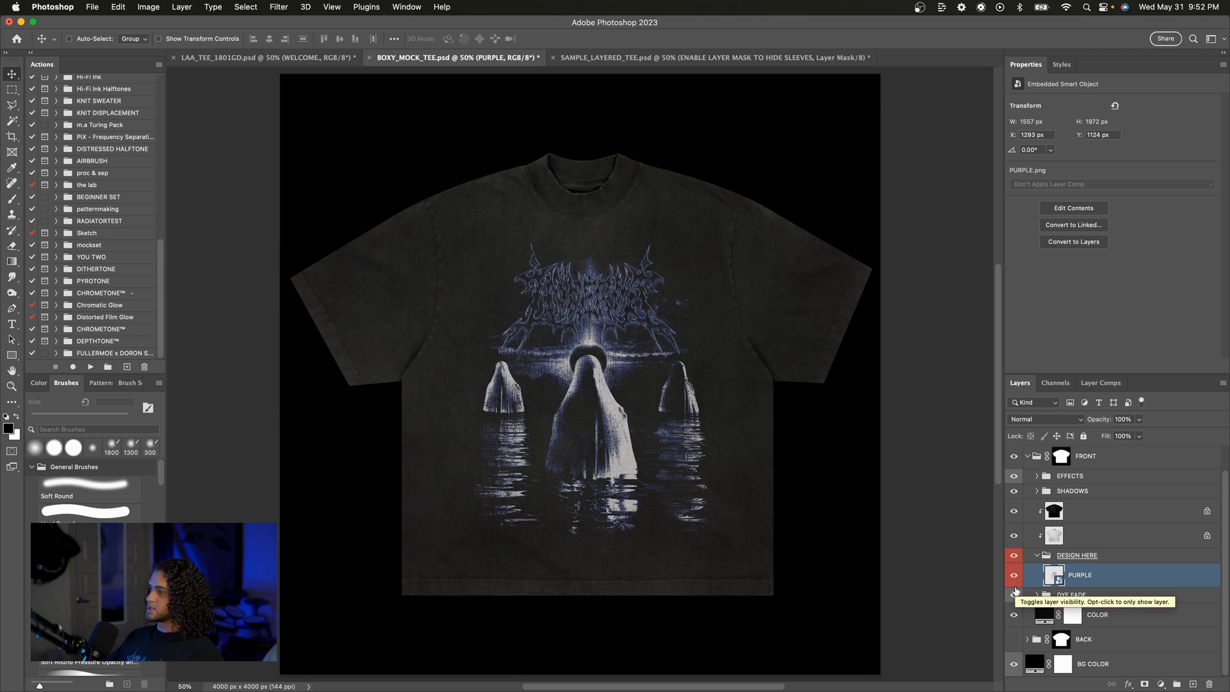
Hide the PURPLE graphic and recolour the tee's COLOR fill to blue #275293.
click(1012, 575)
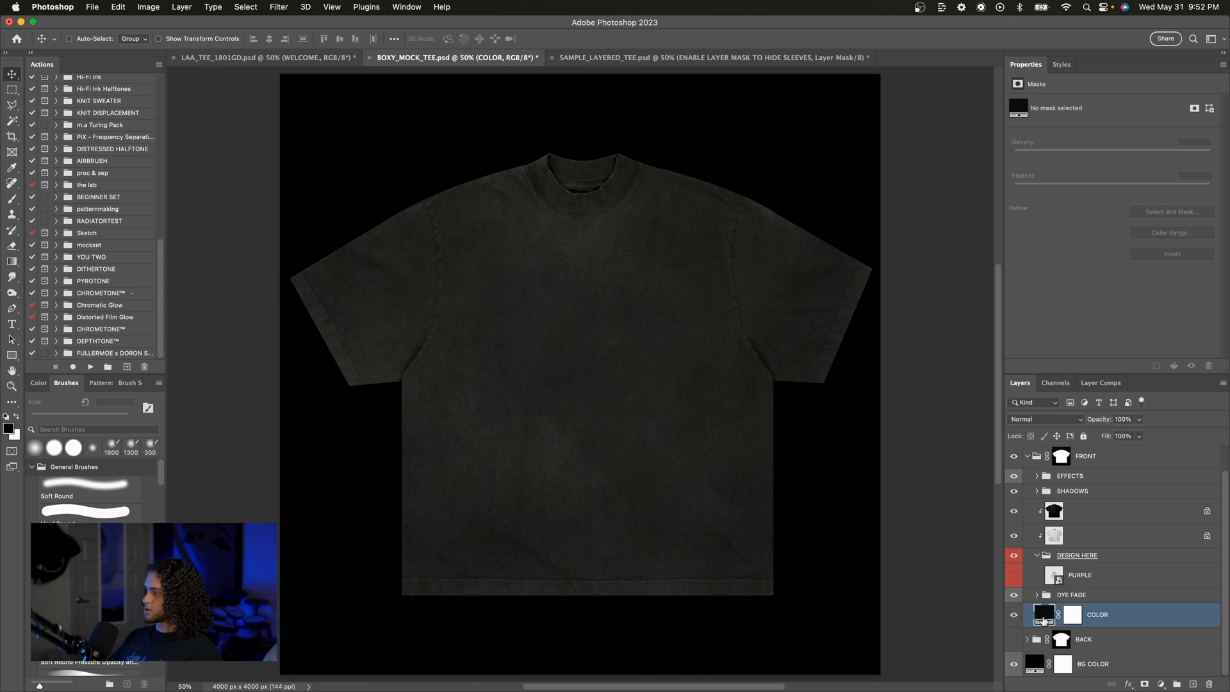
double_click(1044, 614)
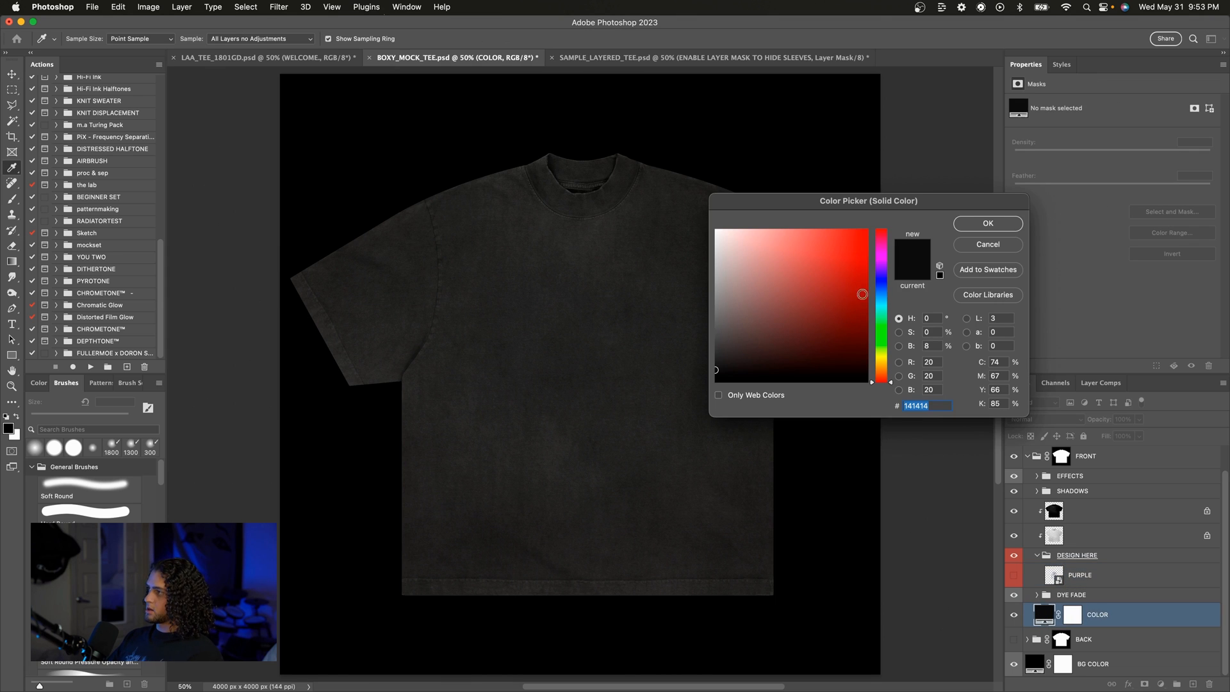
click(815, 295)
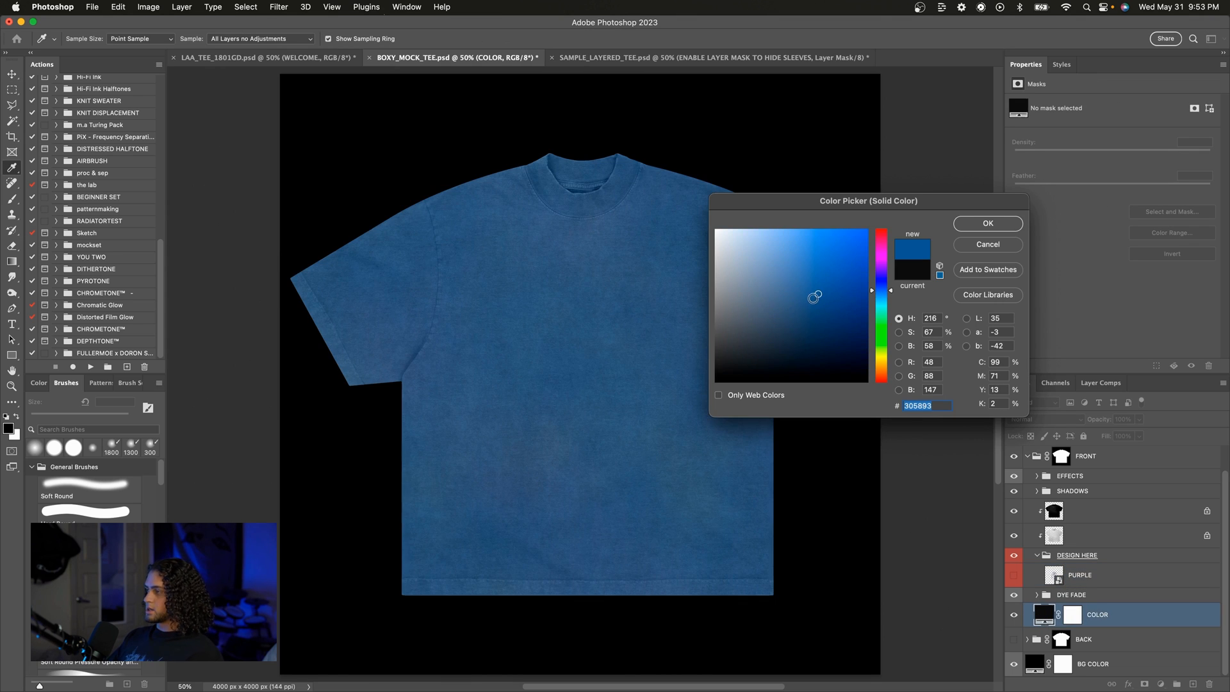
drag(869, 201, 915, 181)
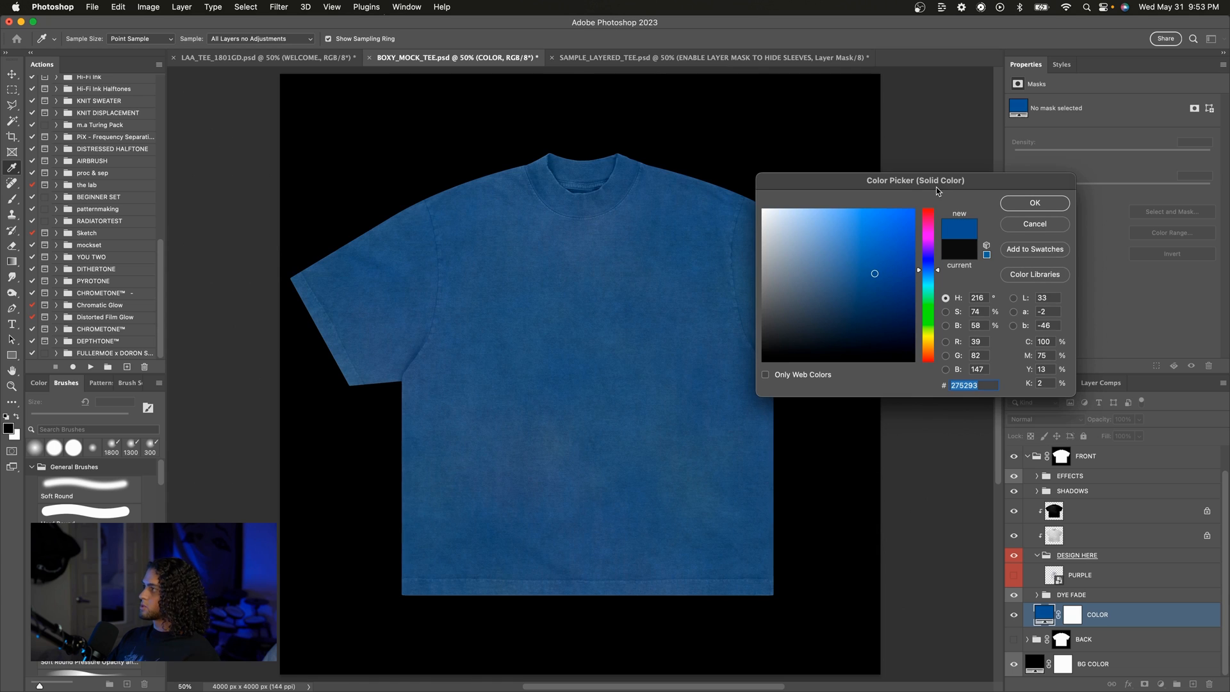
drag(915, 180, 931, 227)
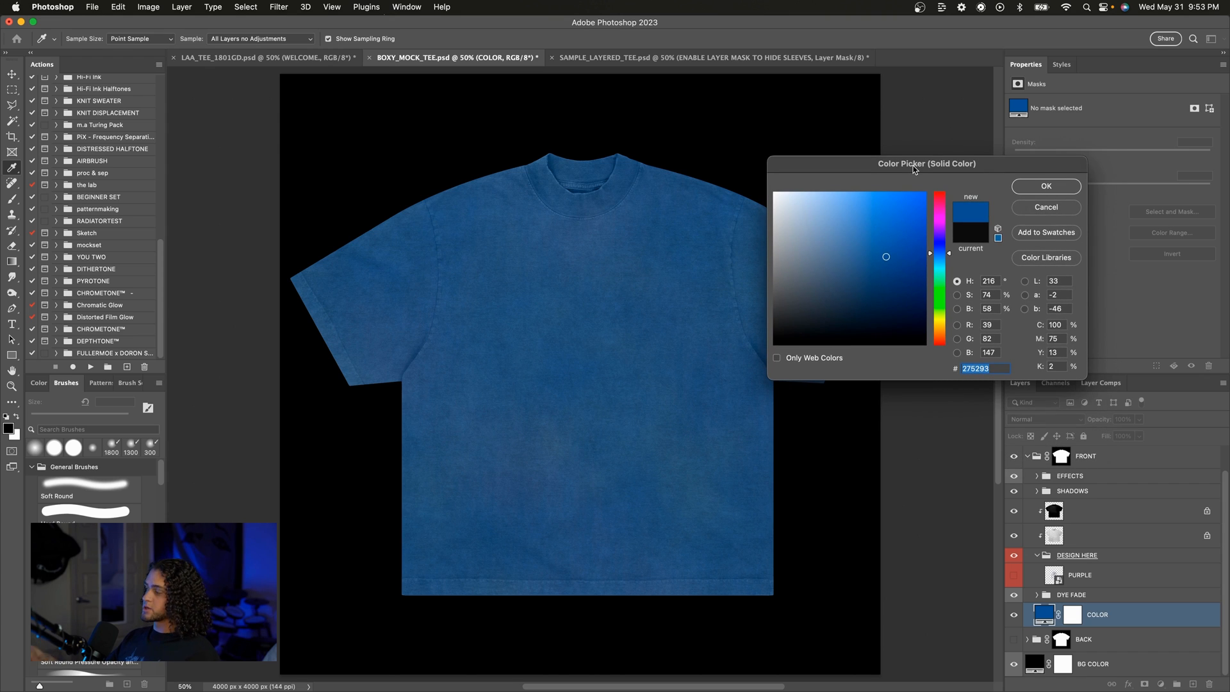
click(1045, 186)
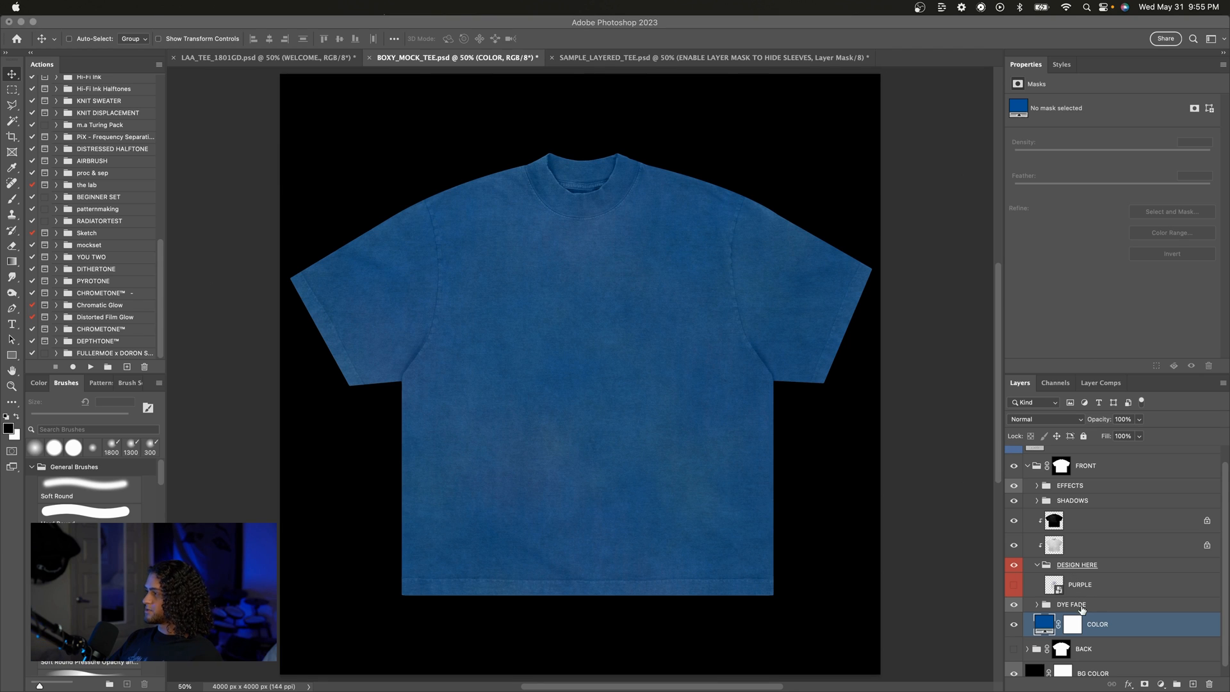
Set the COLOR fill back to near-black and show the blue ghost graphic again.
click(1071, 603)
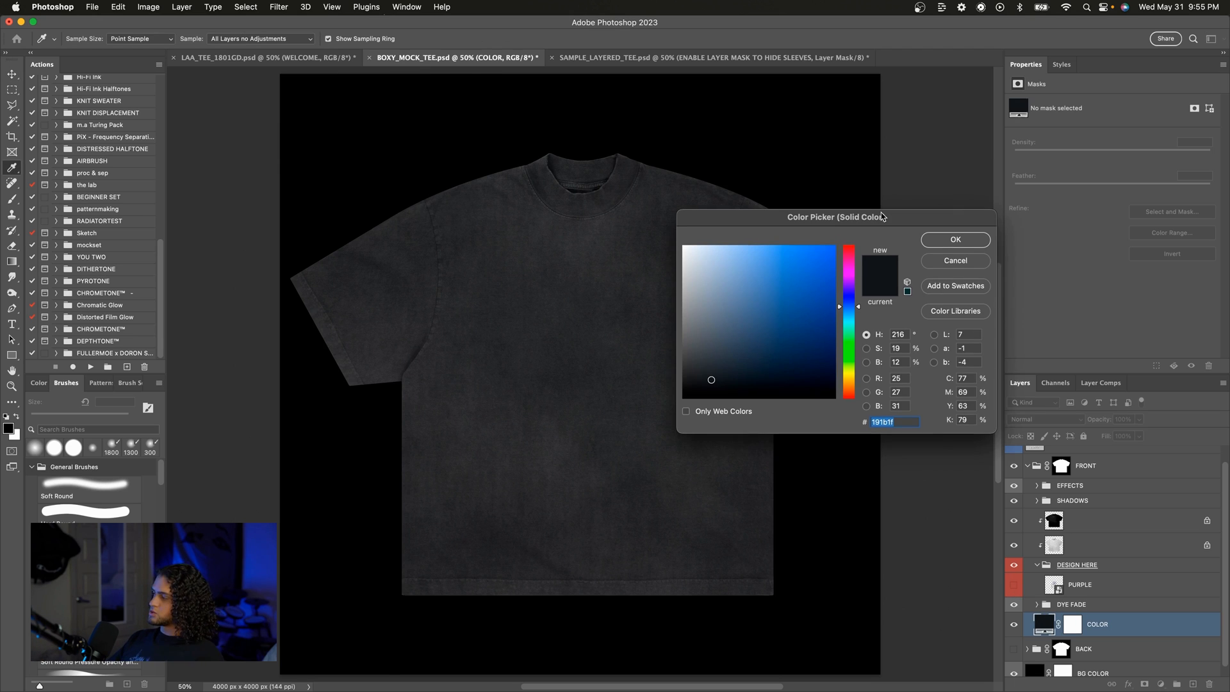
click(953, 260)
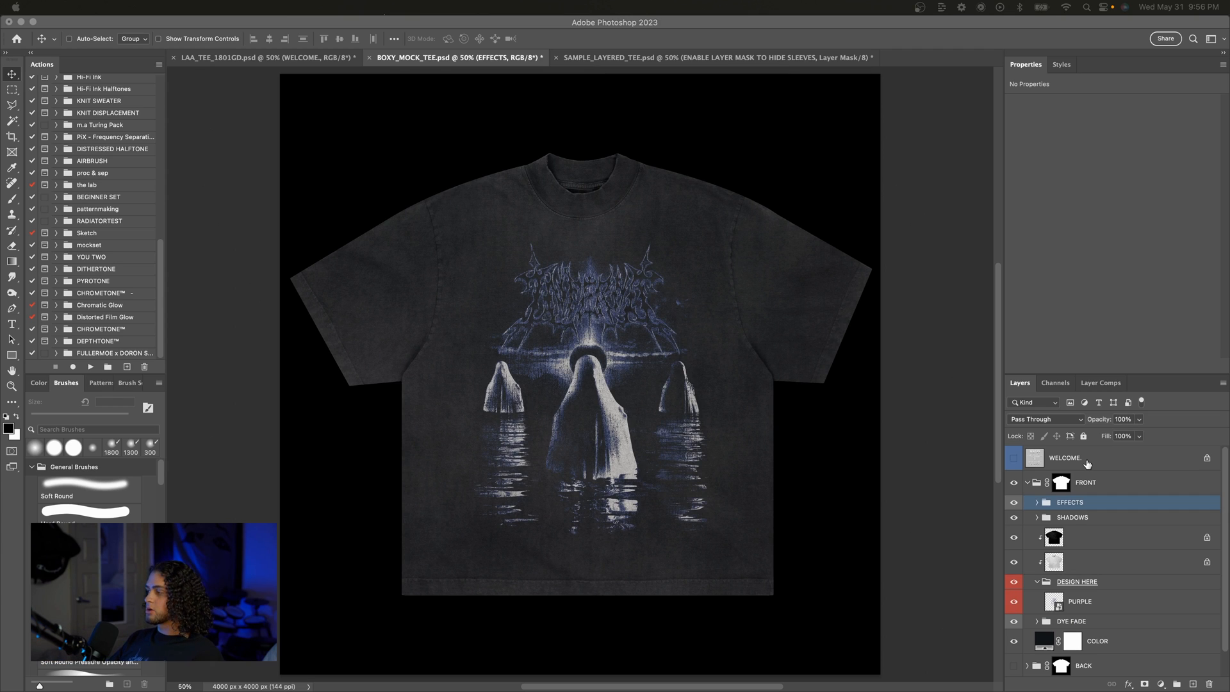
mouse_move(1026, 497)
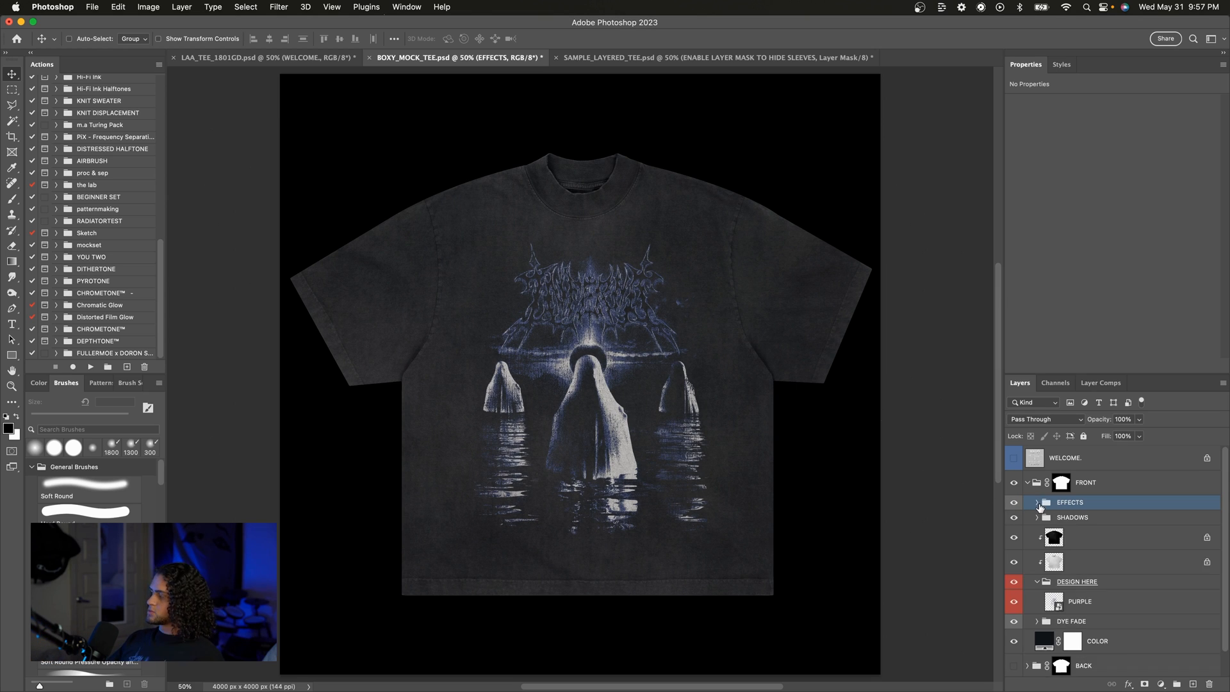
Expand EFFECTS and settle the TEXTURE group's opacity after trying stronger and weaker strengths.
click(1036, 502)
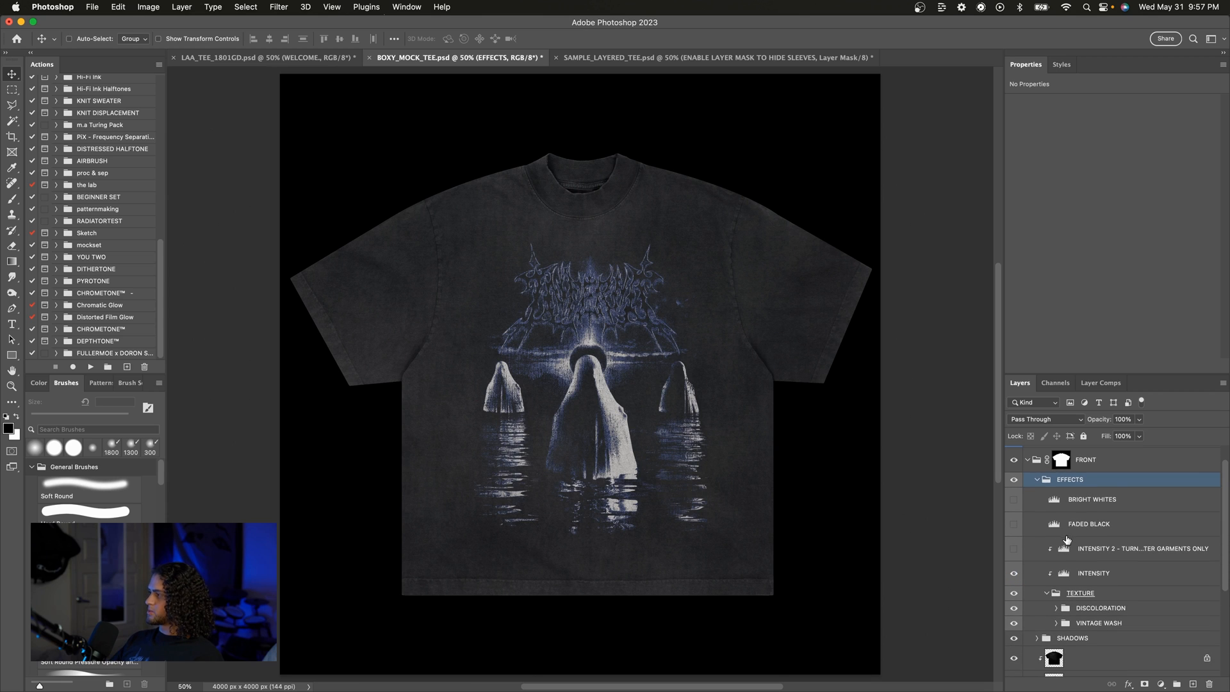
click(1092, 572)
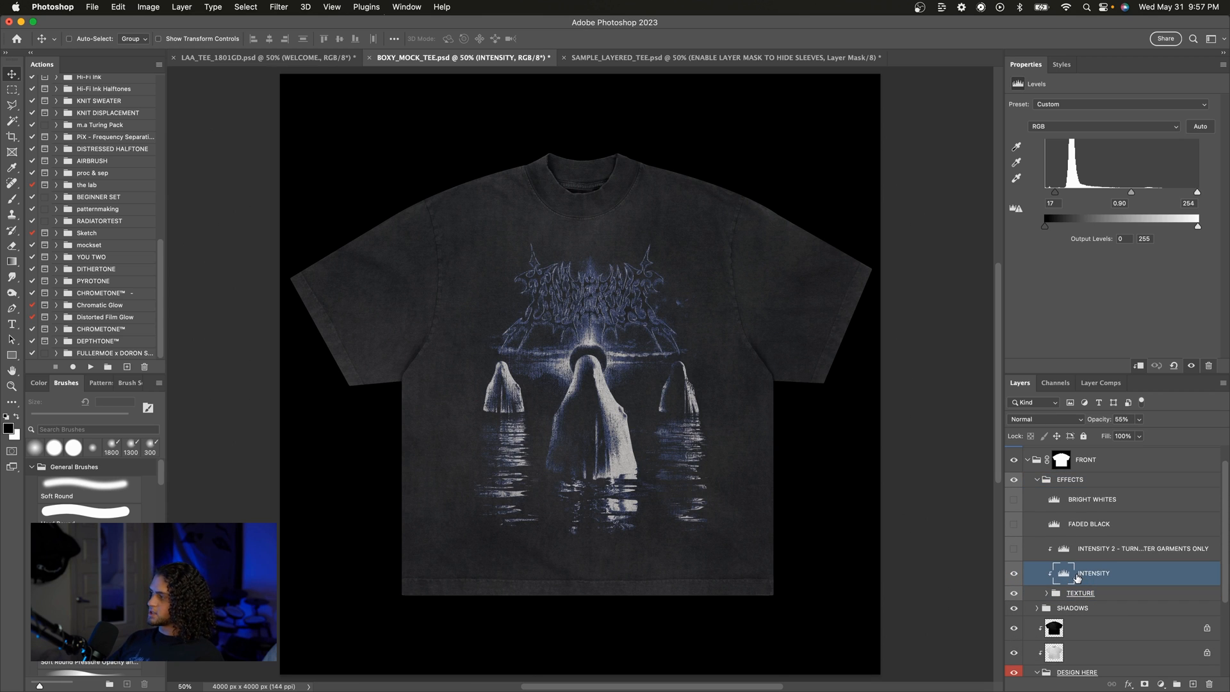
click(1091, 498)
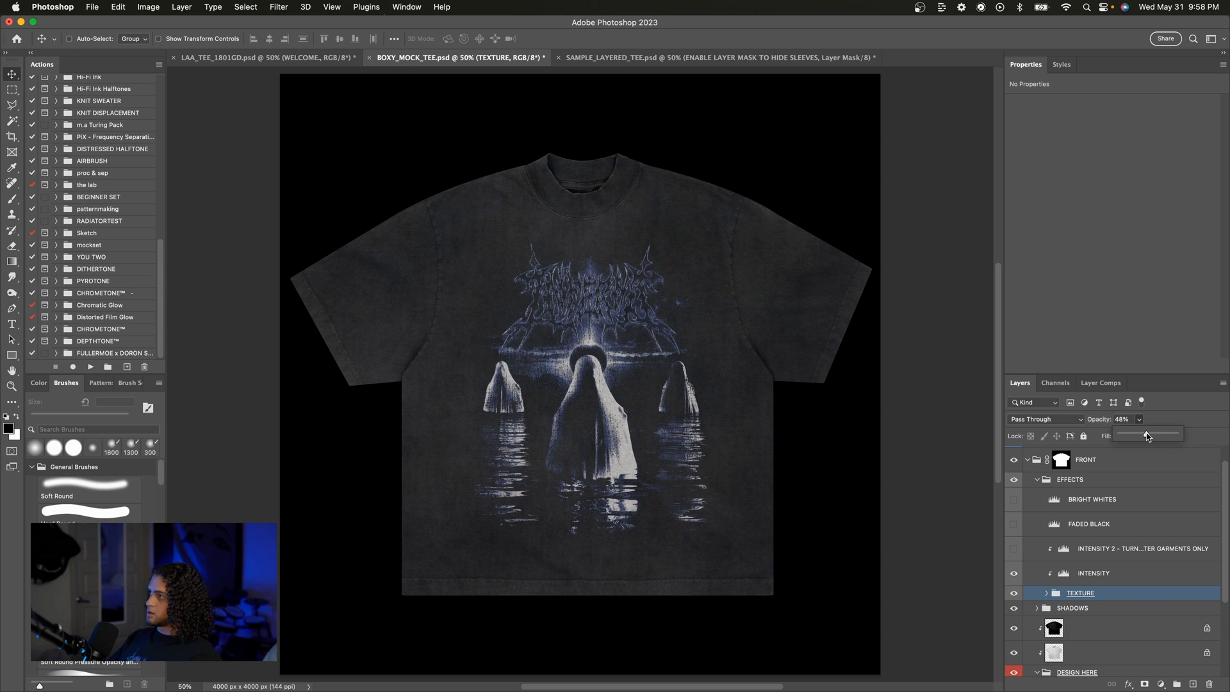
drag(1144, 434, 1154, 435)
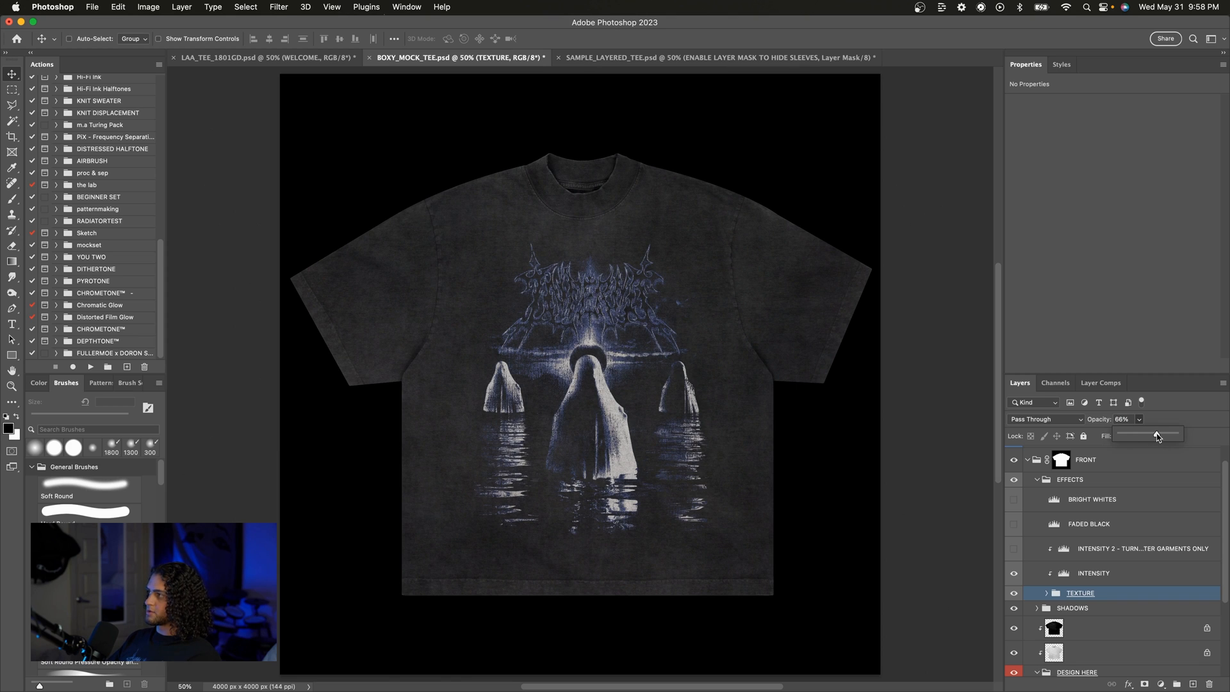
drag(1149, 435, 1165, 435)
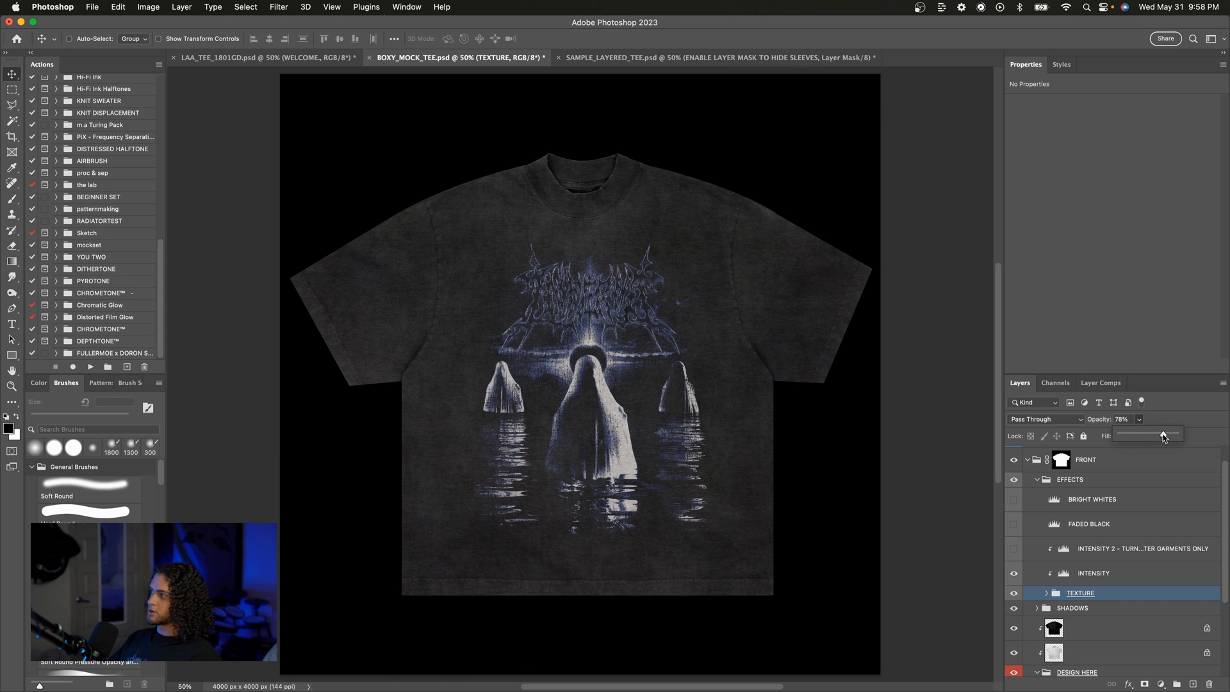
drag(1164, 435, 1131, 435)
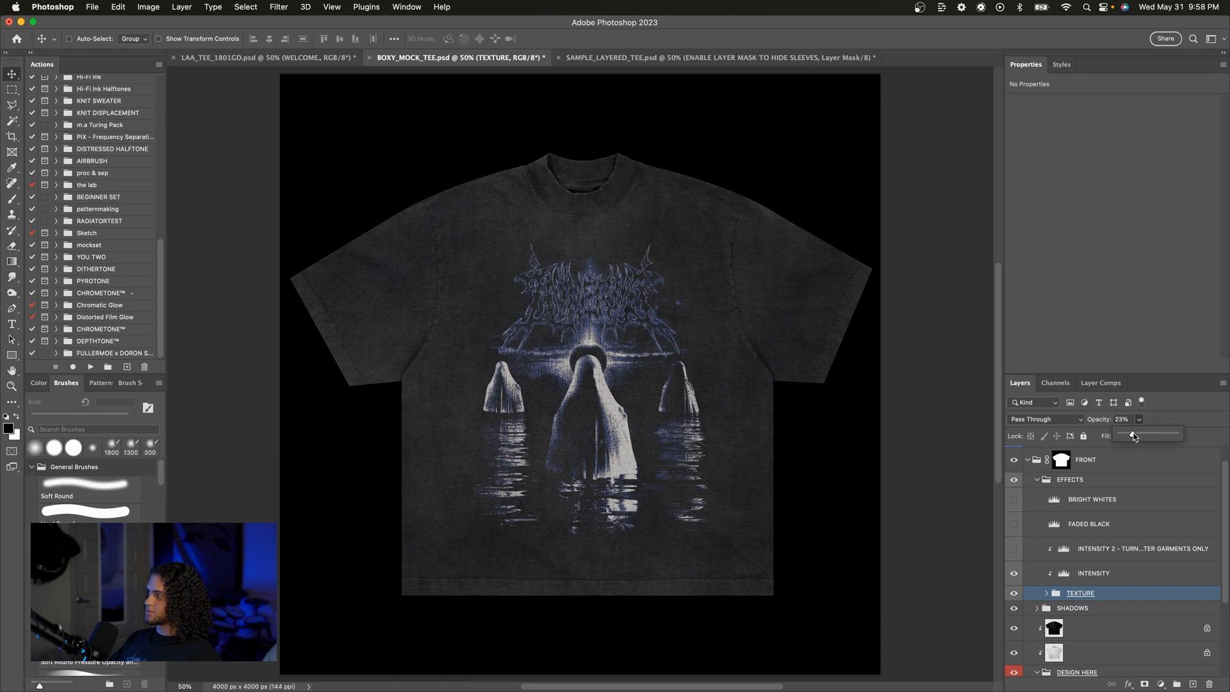
drag(1137, 434, 1127, 435)
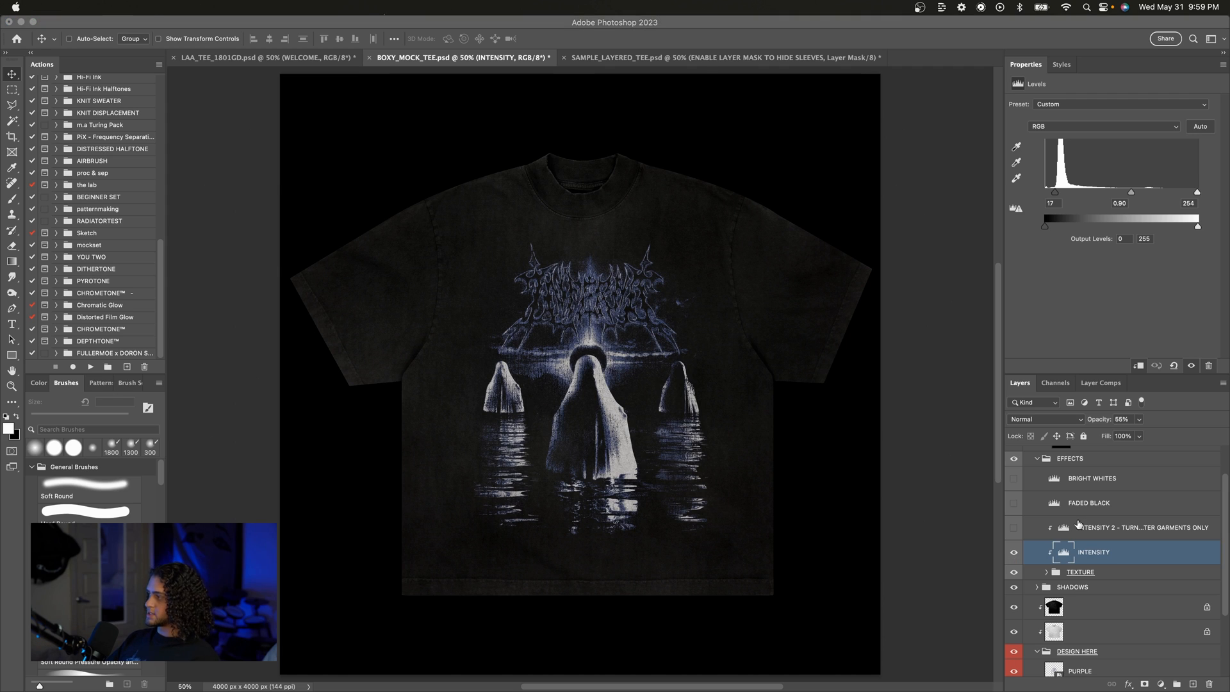
Turn on the INTENSITY 2 adjustment and toggle the FADED BLACK levels layer's visibility.
click(1142, 526)
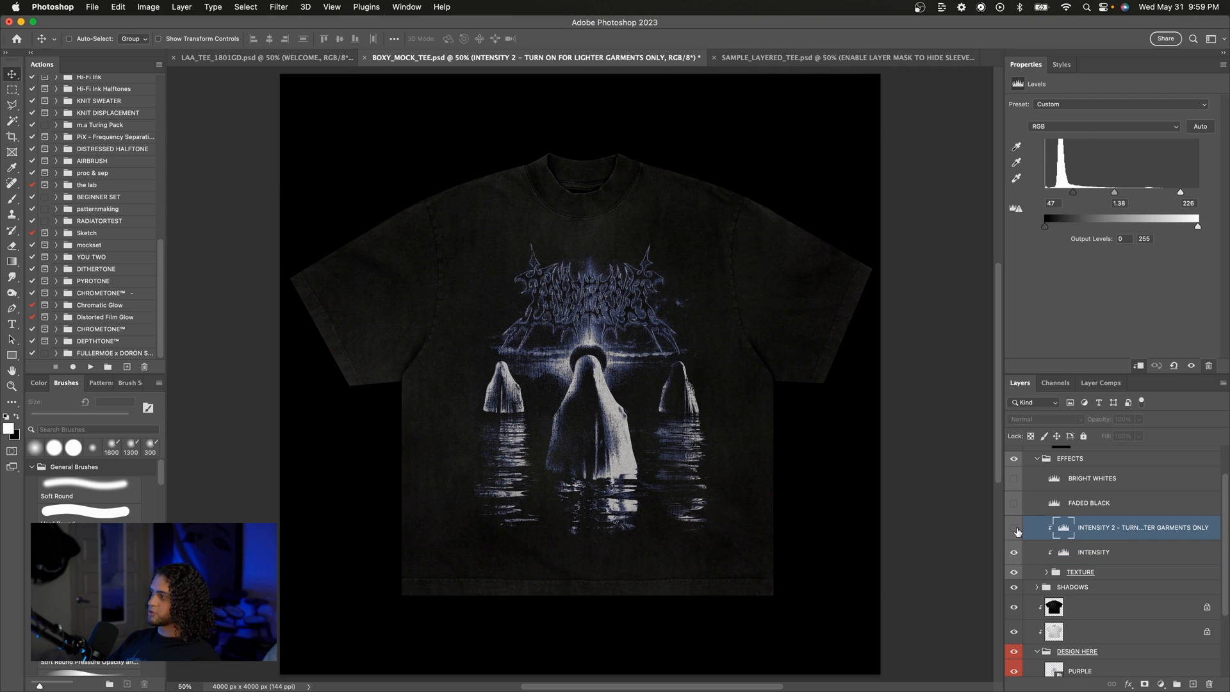
double_click(1143, 527)
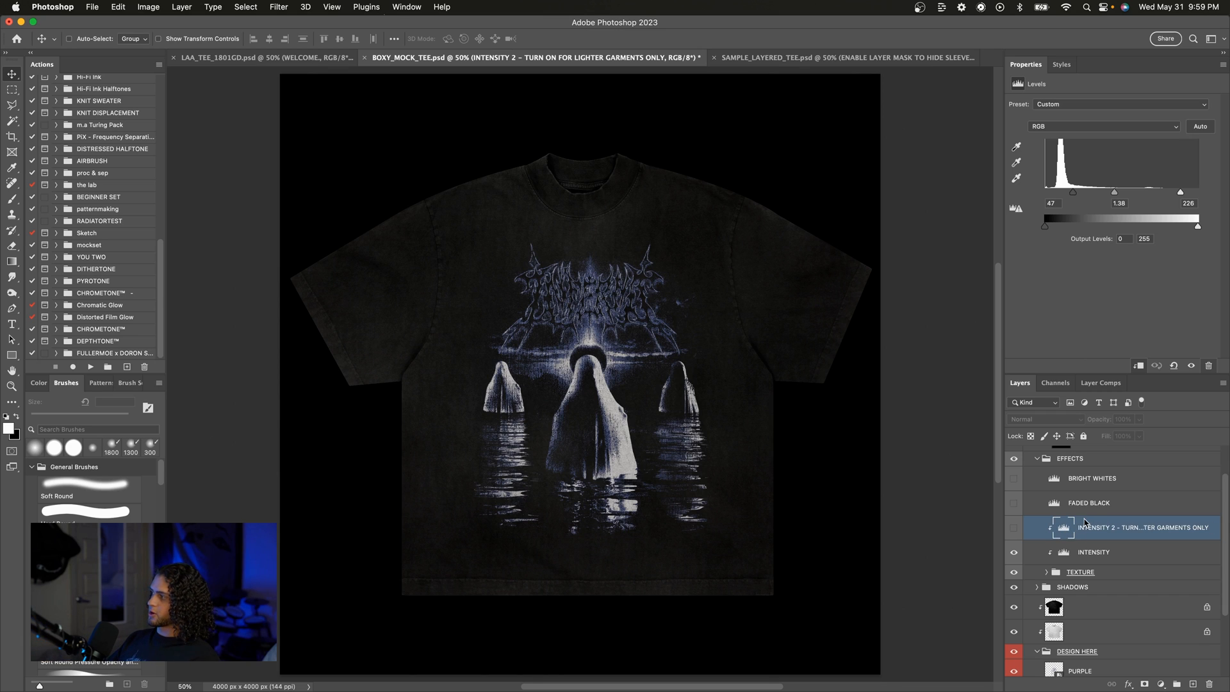
click(1089, 502)
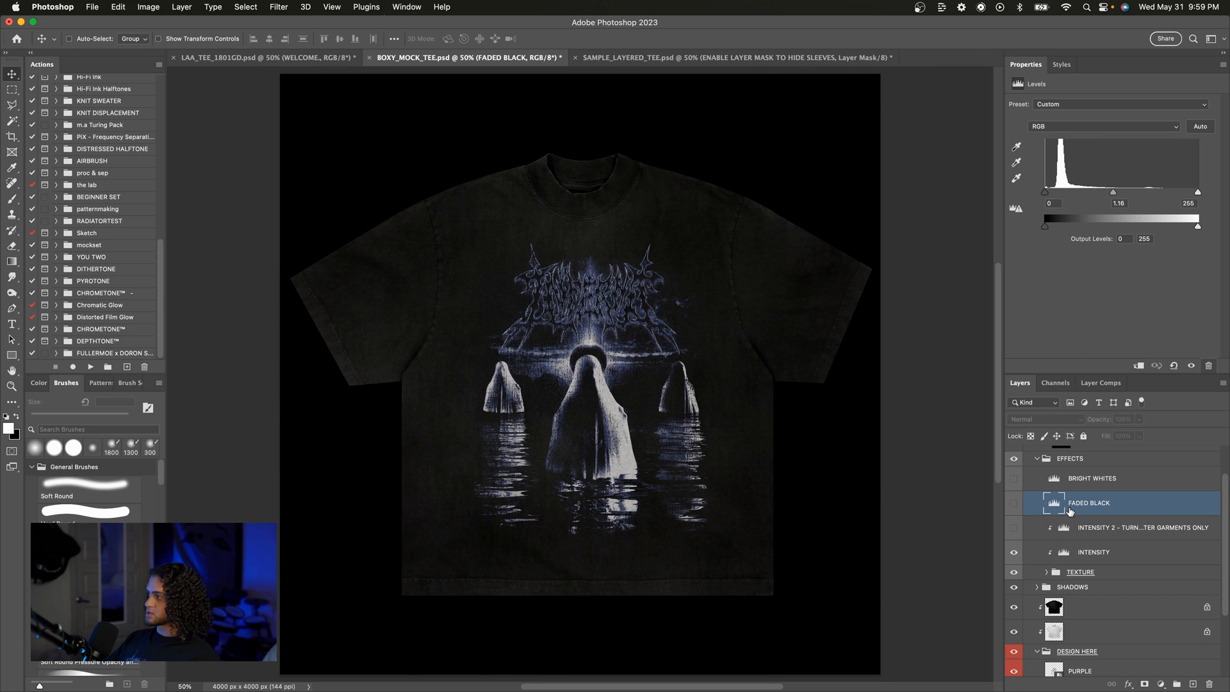
mouse_move(1053, 502)
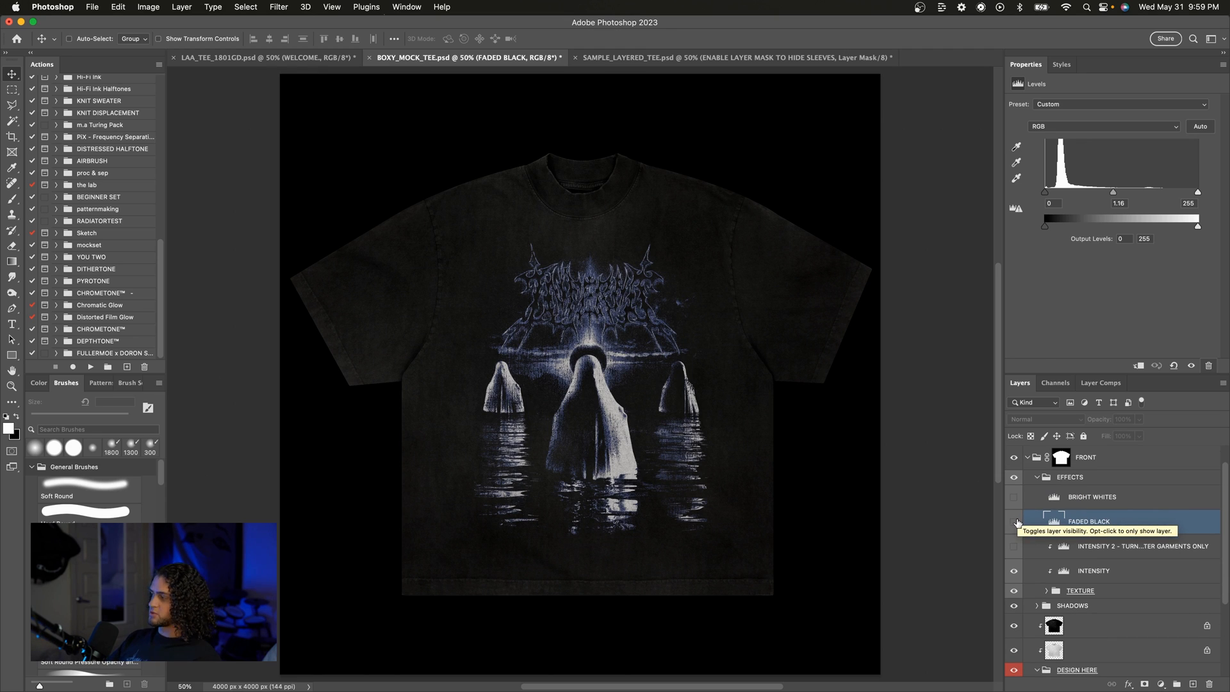
click(1014, 521)
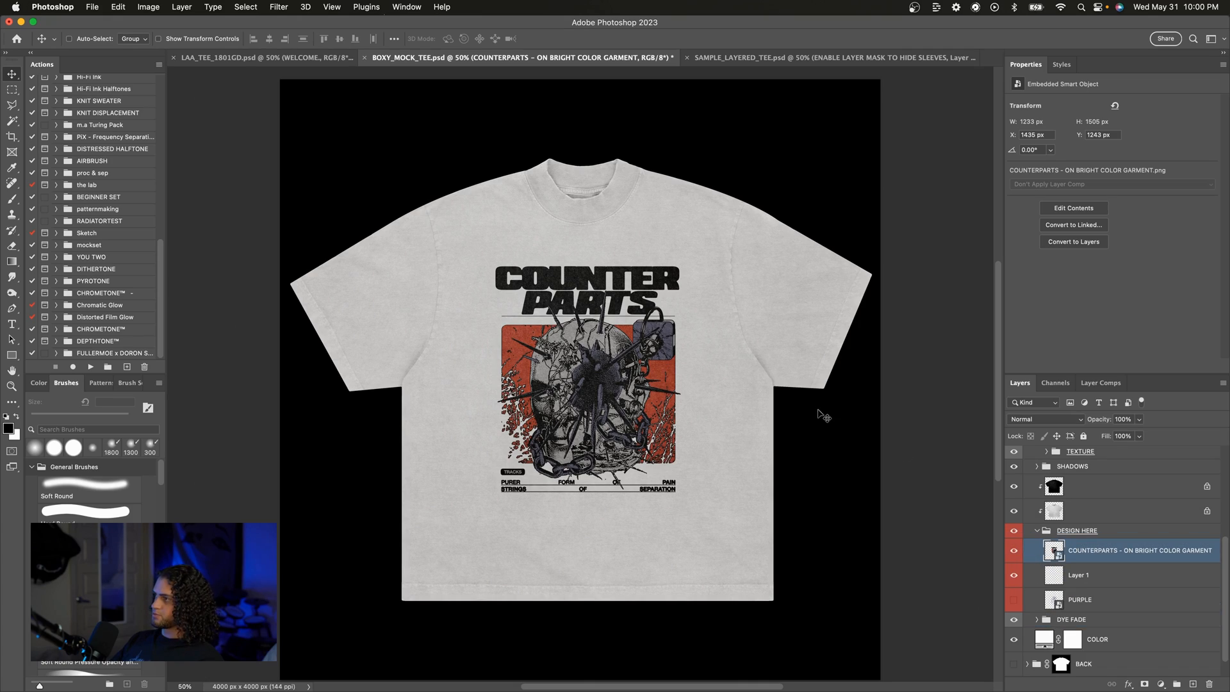
Position the COUNTERPARTS graphic on the chest of the white tee.
drag(584, 369, 585, 408)
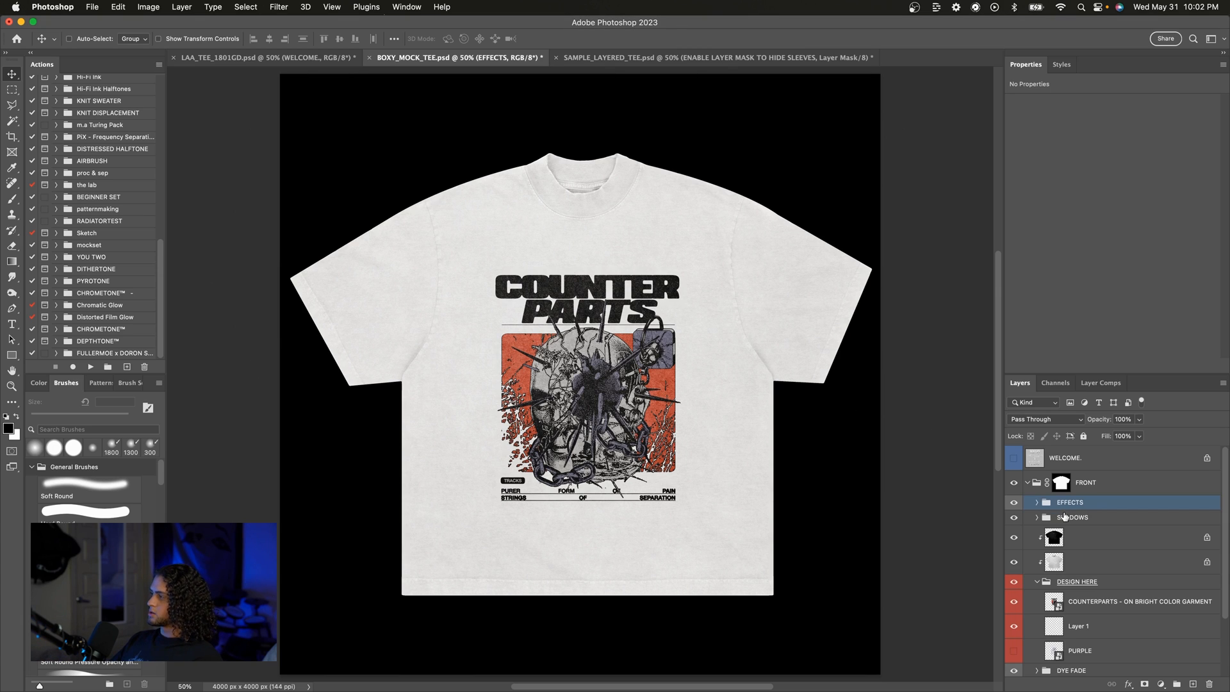
Lower the SHADOWS group's Multiply shadow layer to 70% opacity to brighten the tee.
click(1053, 561)
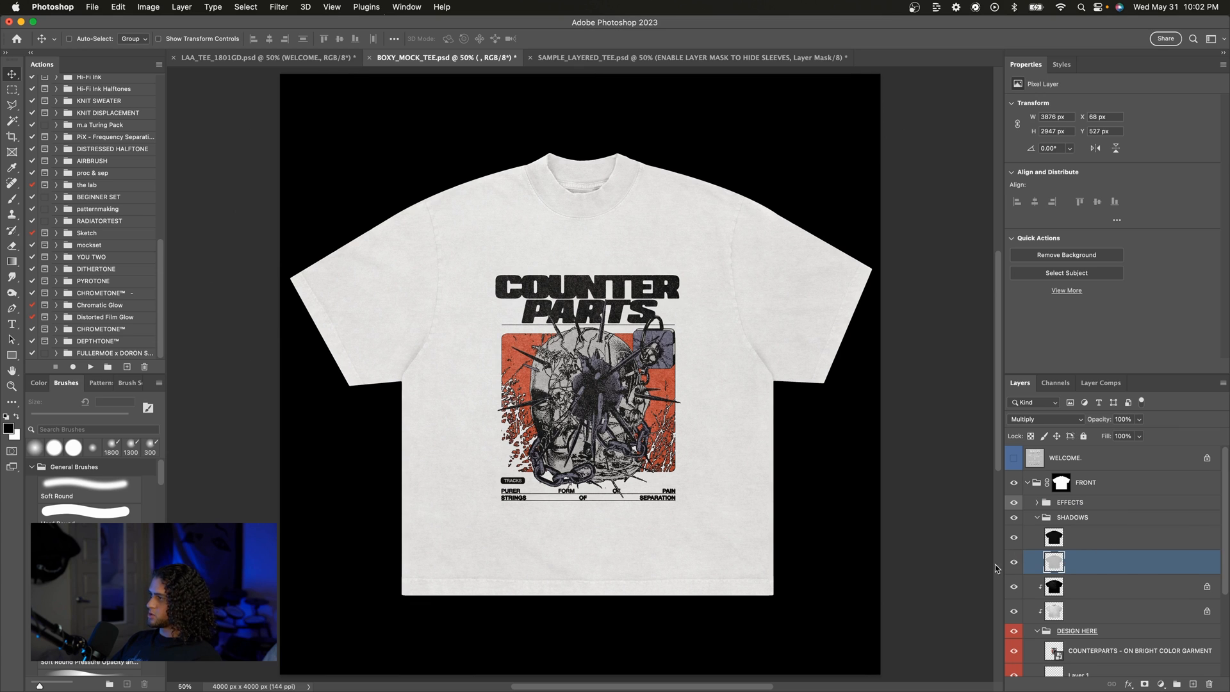
mouse_move(939, 547)
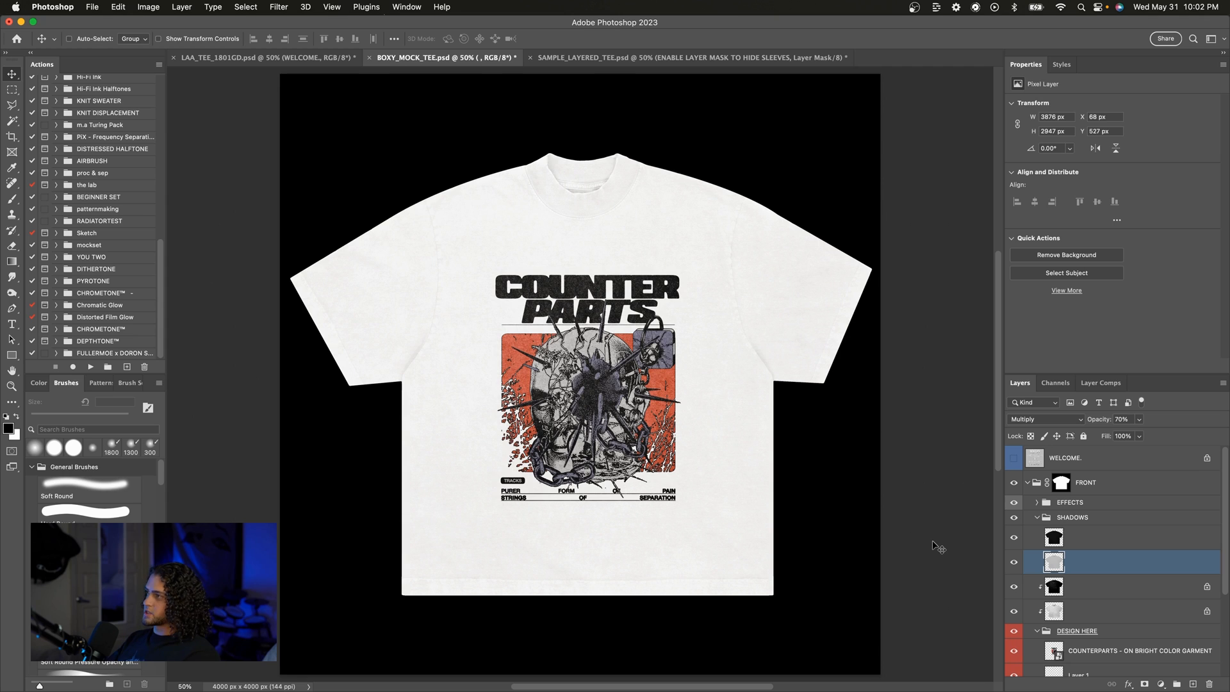
click(1121, 418)
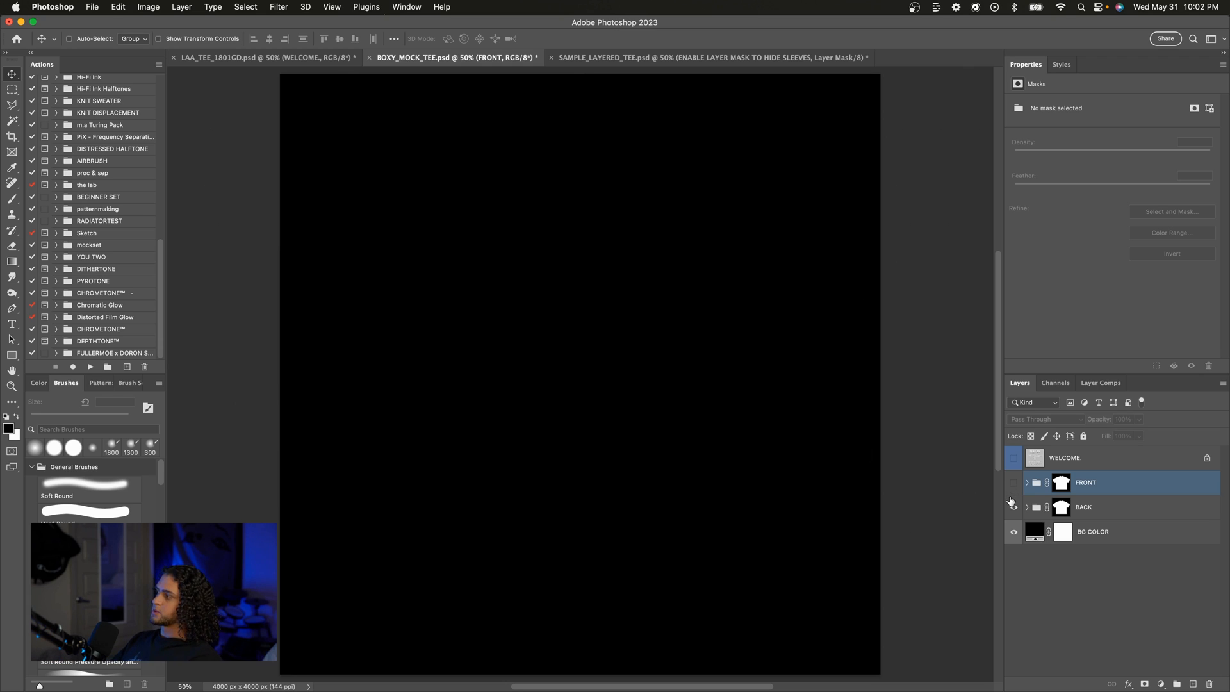
Show the BACK view of the tee, then bring the FRONT view back.
click(1026, 507)
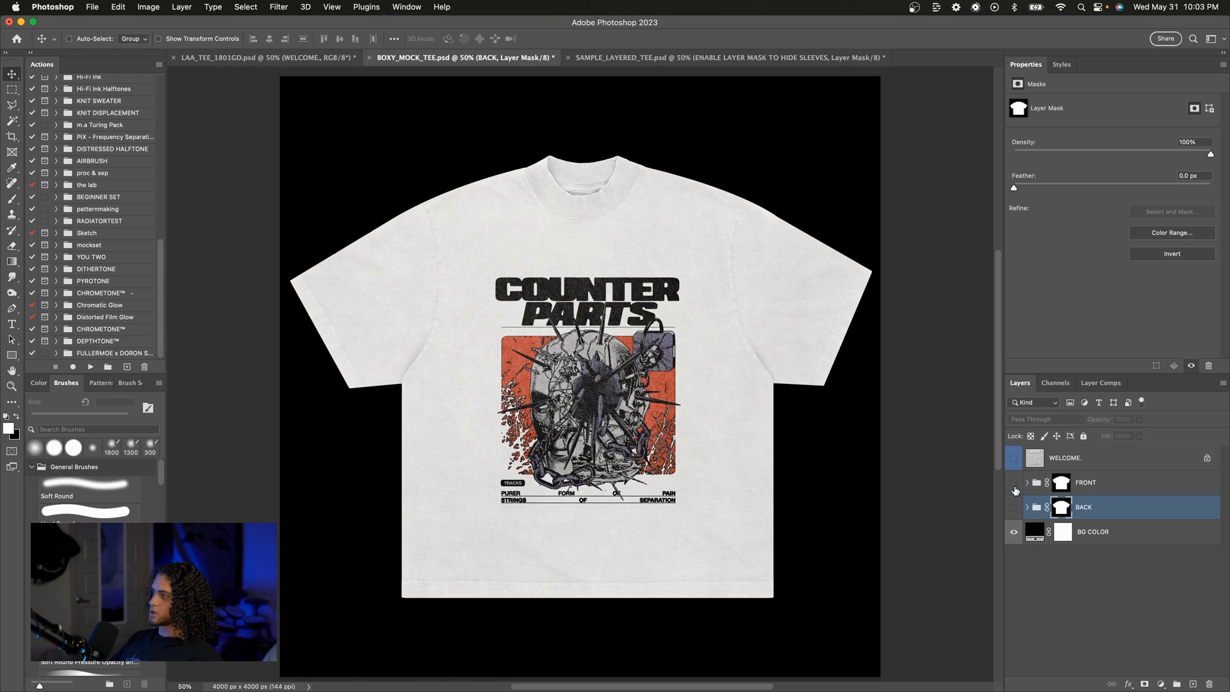
click(1012, 507)
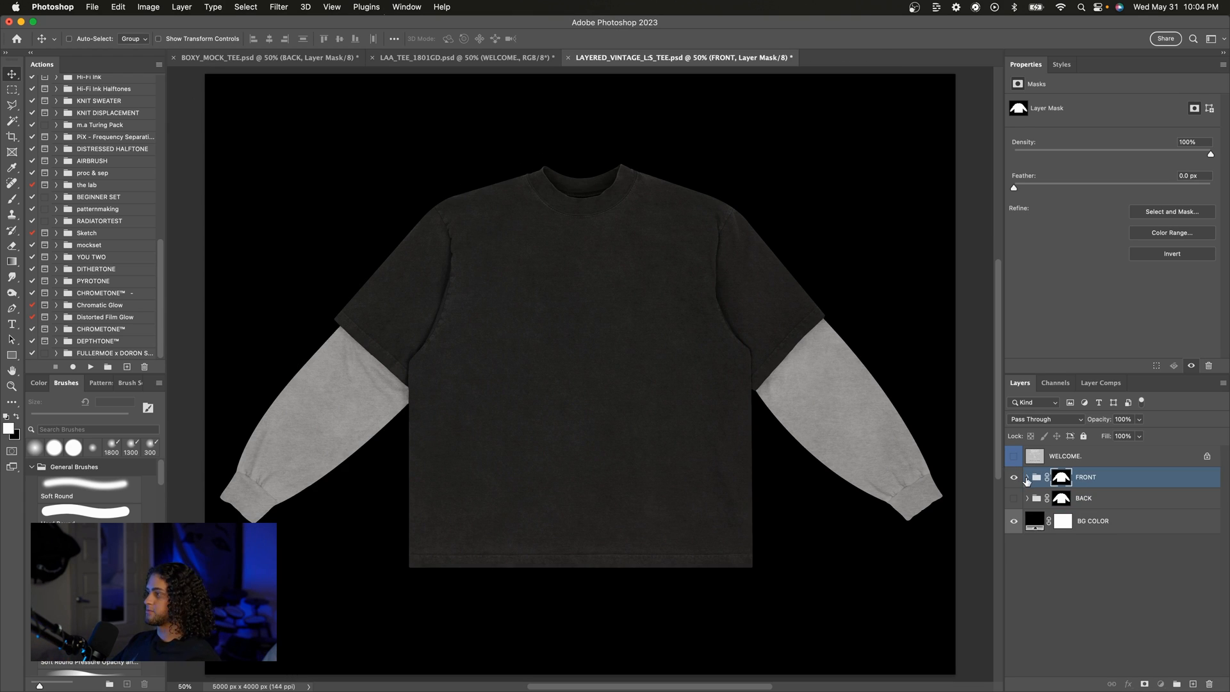
Expand FRONT and disable the sleeve-hiding mask so the grey long sleeves show.
click(1027, 476)
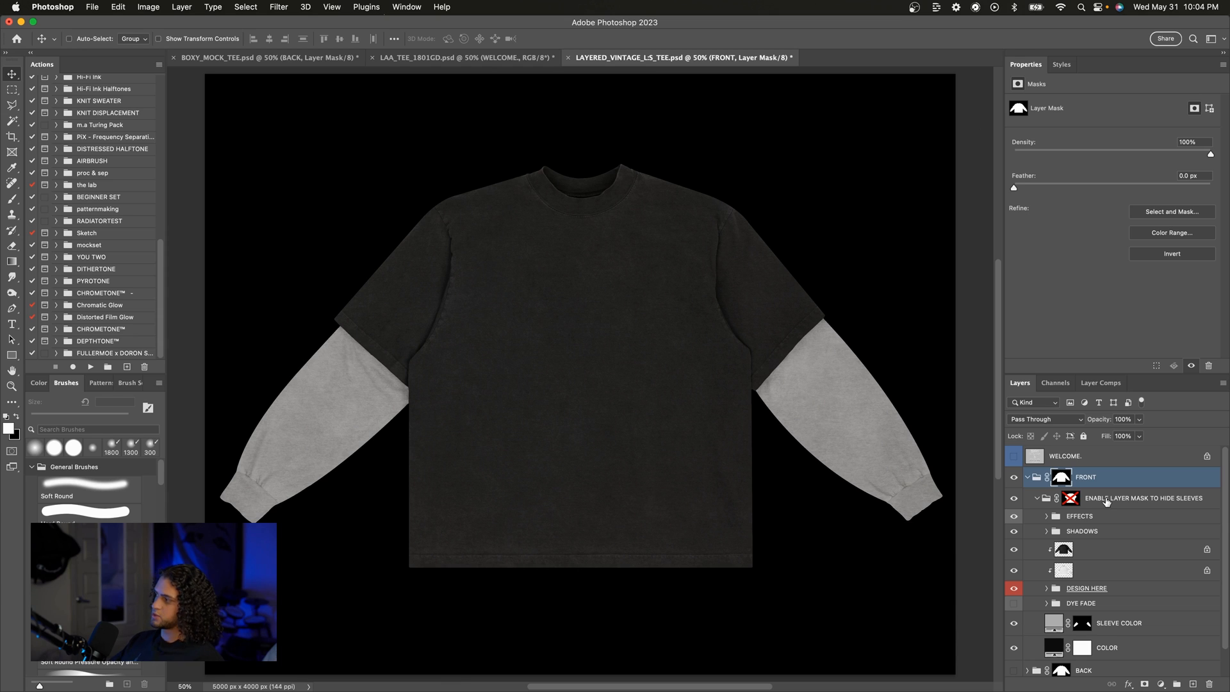
mouse_move(1105, 502)
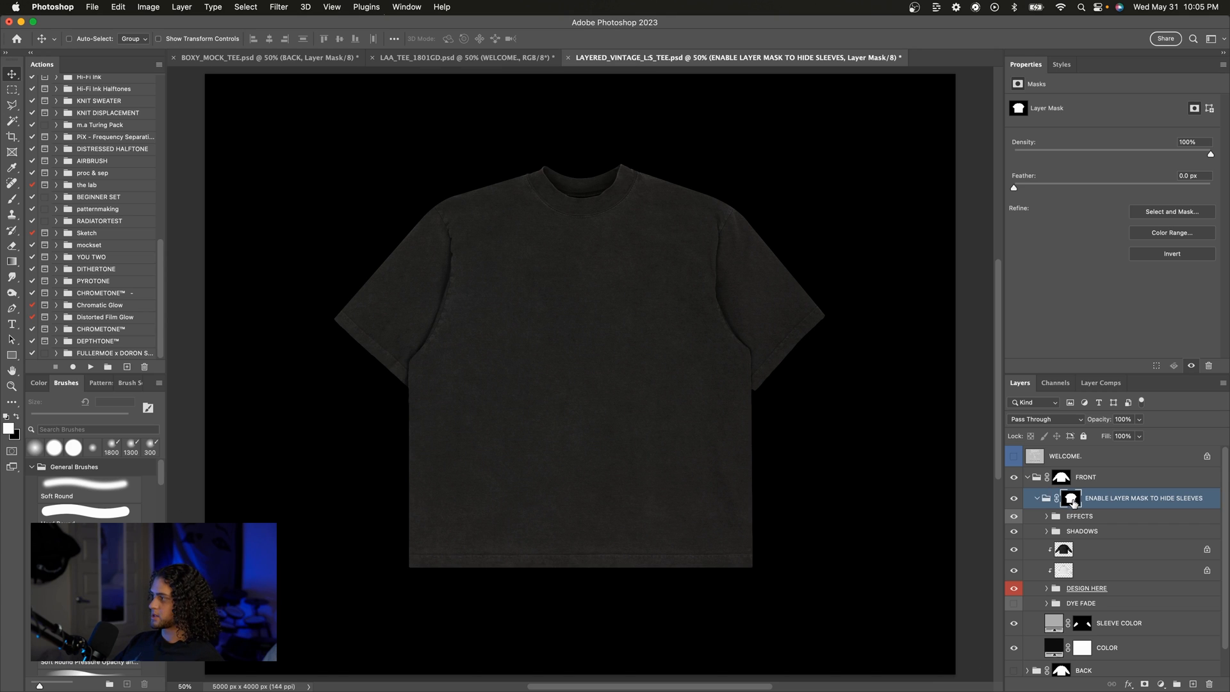
click(1070, 498)
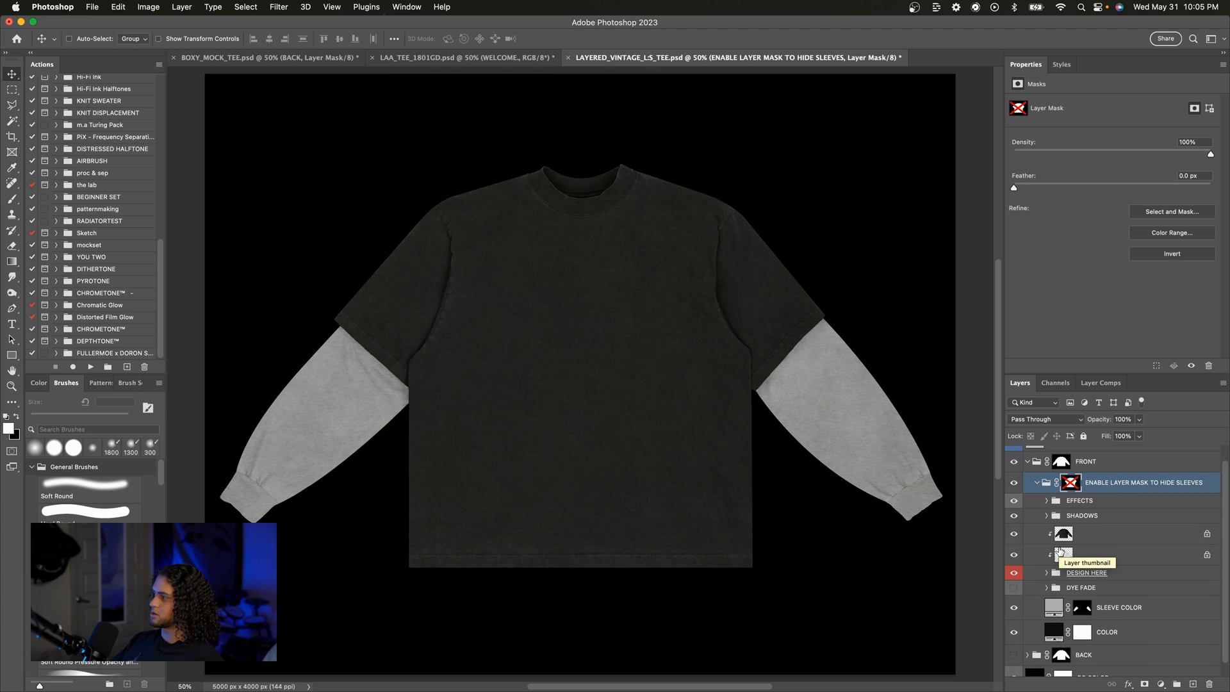
mouse_move(1080, 588)
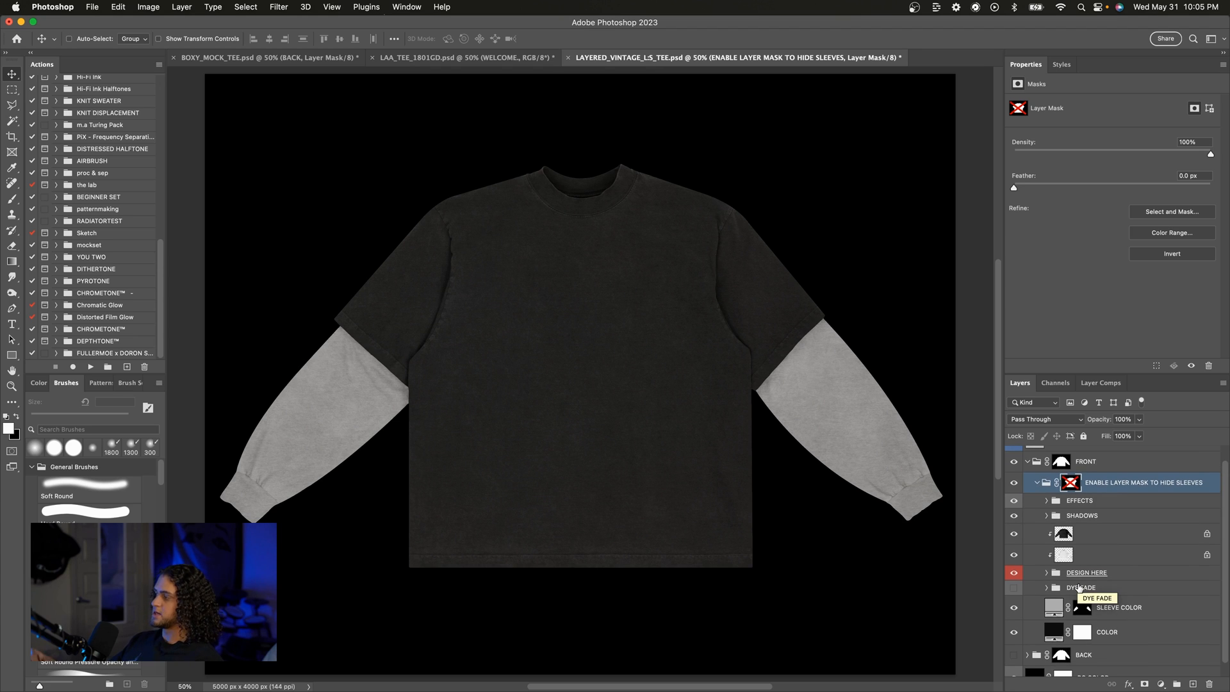
Recolour the SLEEVE COLOR fill to a muted olive-brown in the Color Picker.
double_click(1053, 606)
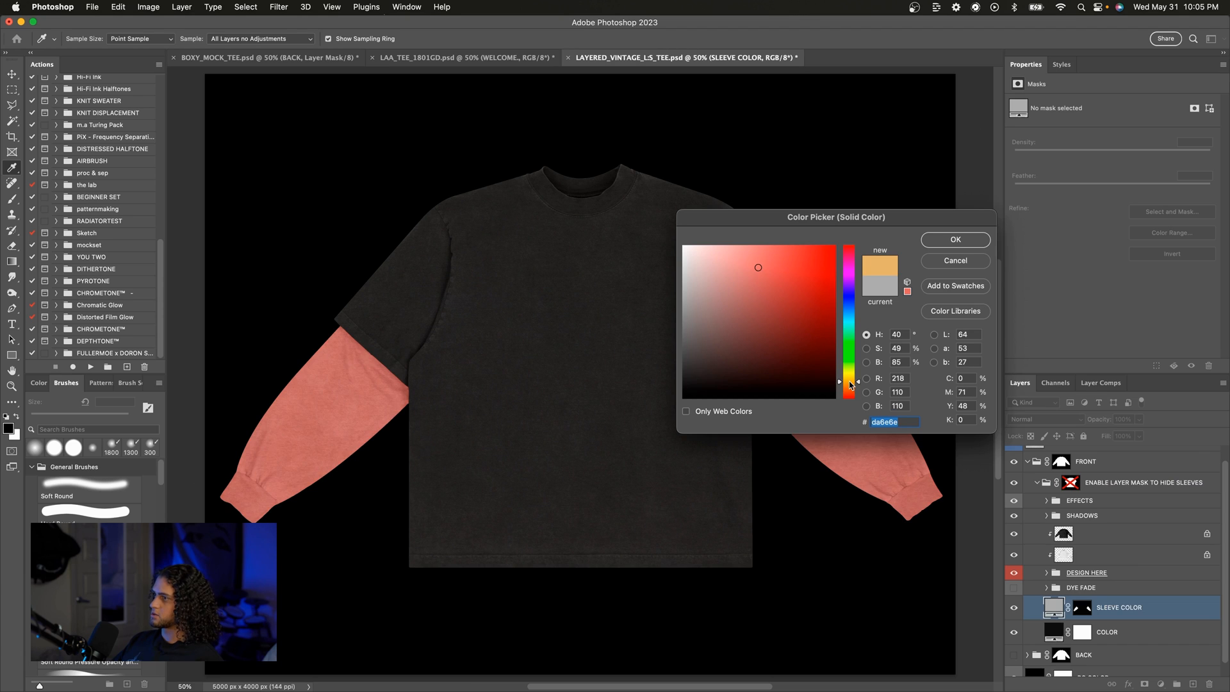
click(953, 239)
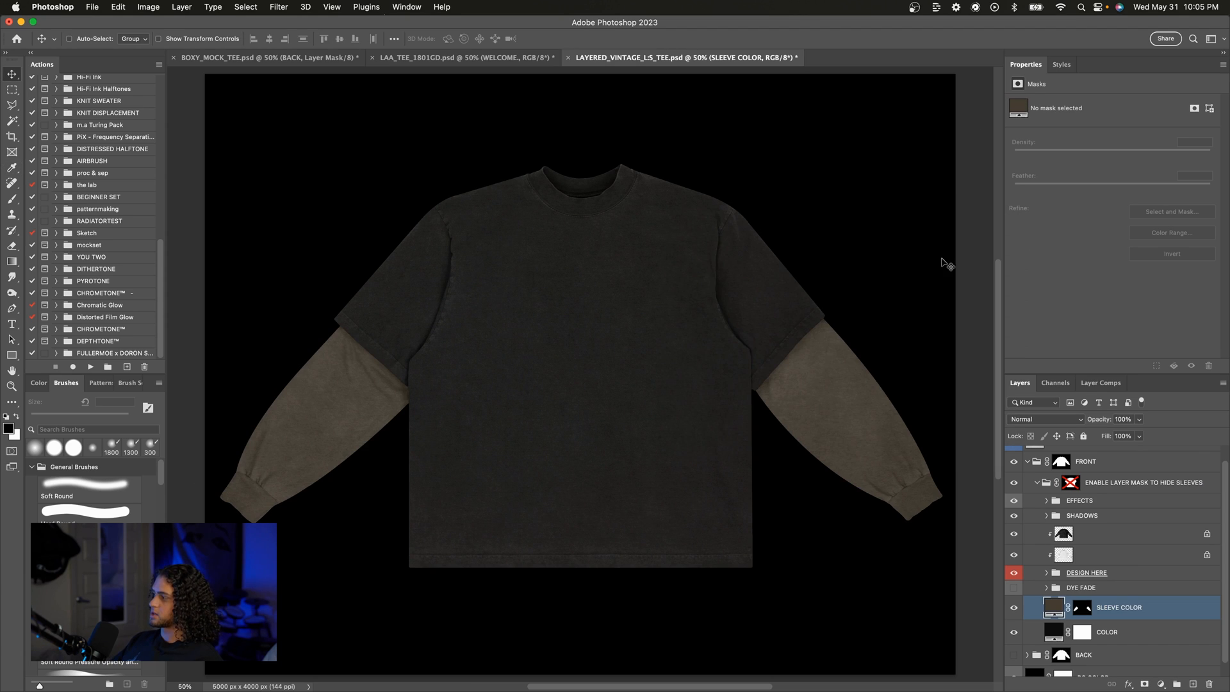
Recolour the tee body's COLOR fill to a lighter sampled tone.
double_click(1054, 632)
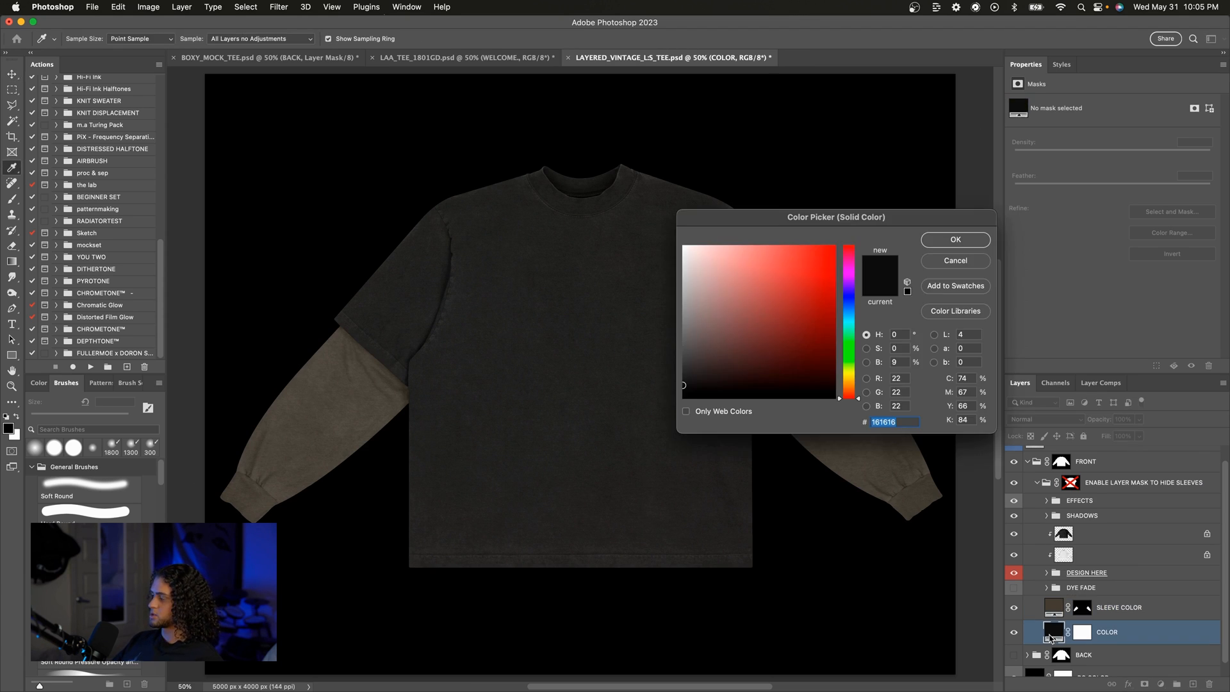
click(638, 263)
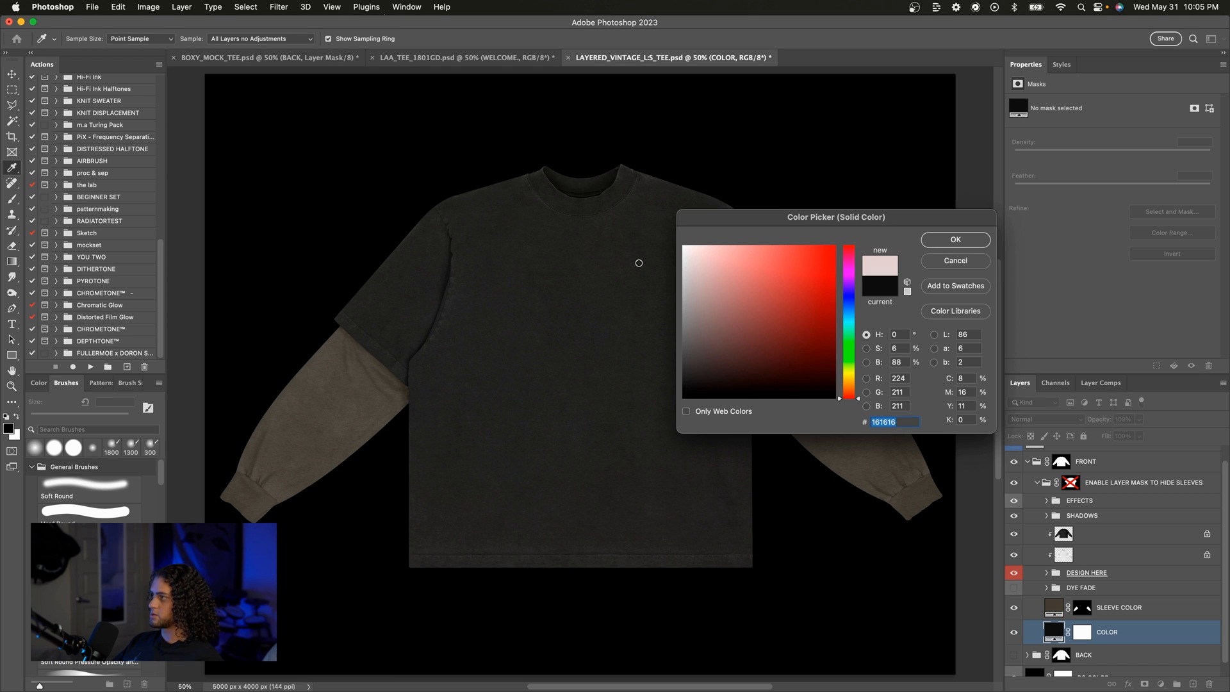
click(955, 239)
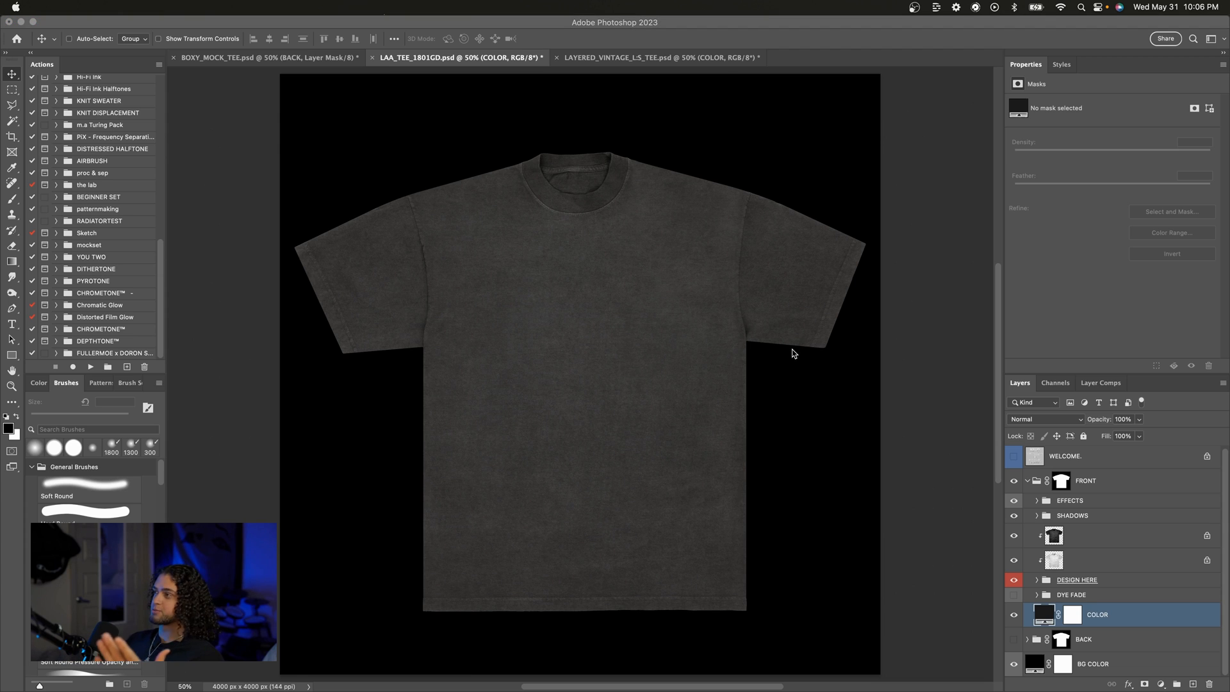
mouse_move(850, 334)
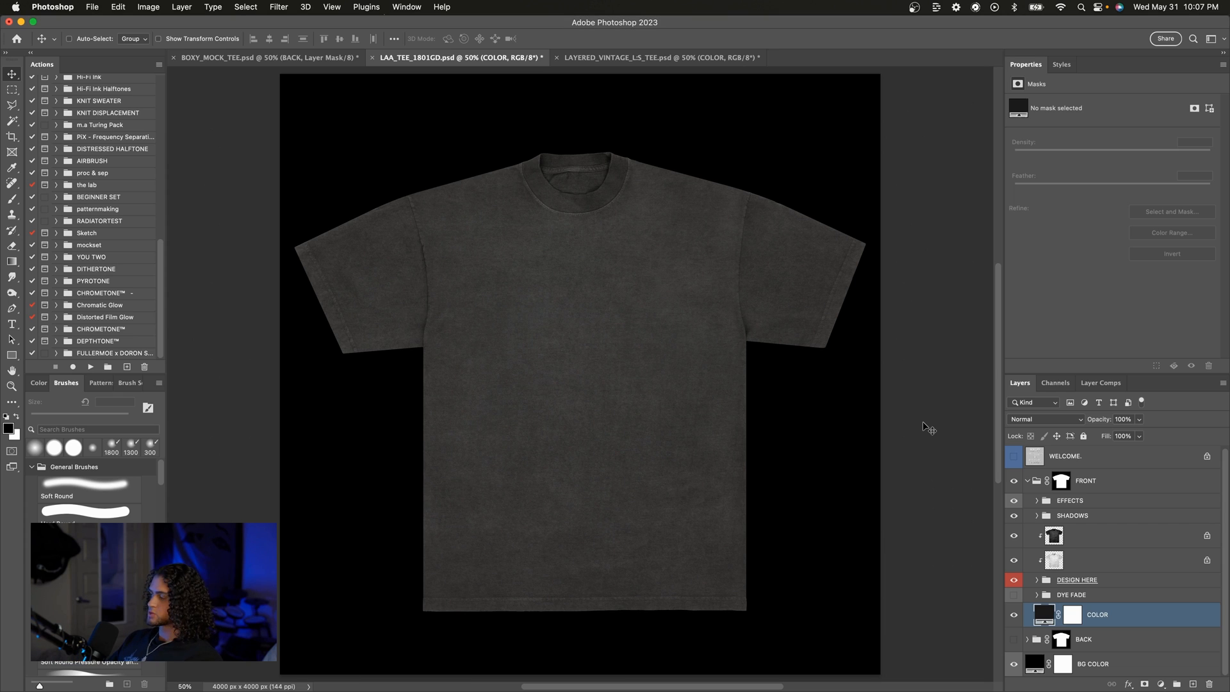
mouse_move(862, 397)
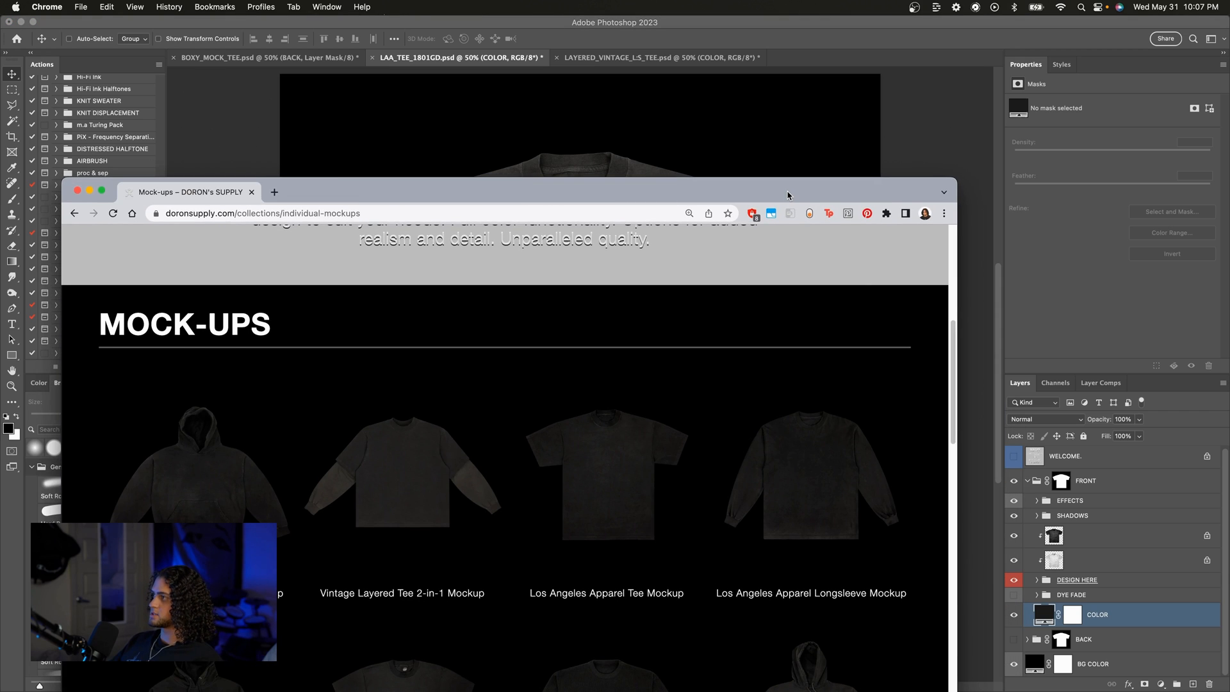
Maximize the browser and browse down the individual mock-ups grid.
click(102, 191)
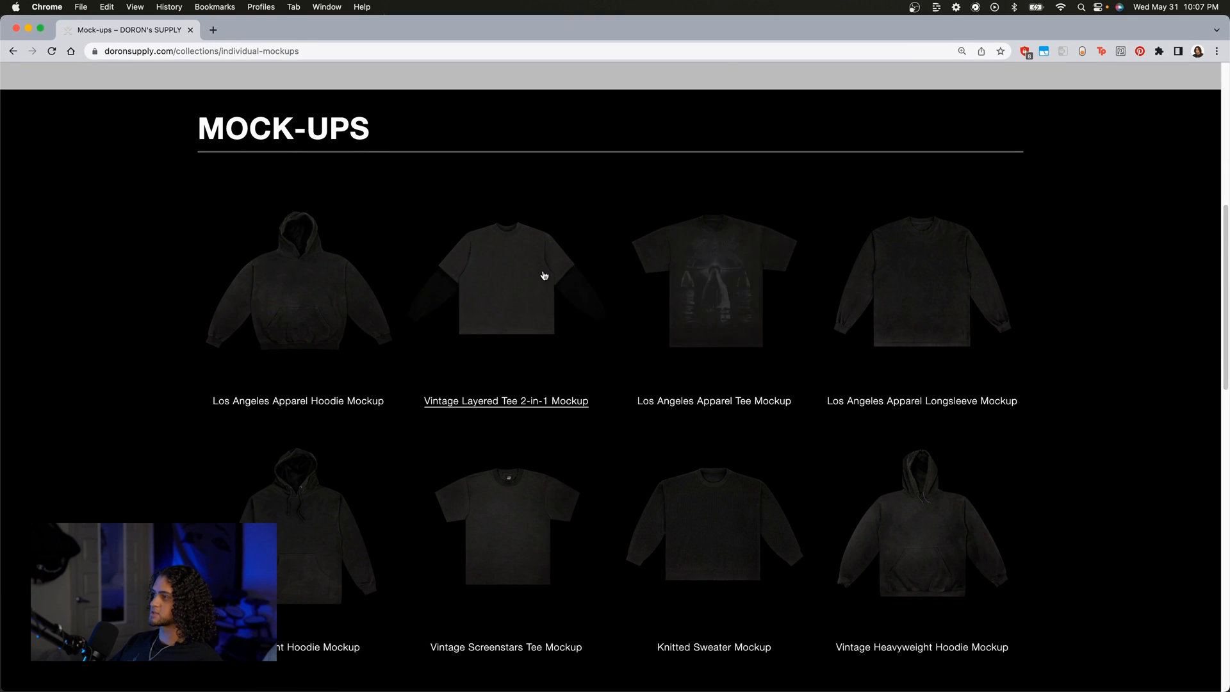
scroll(down, 3)
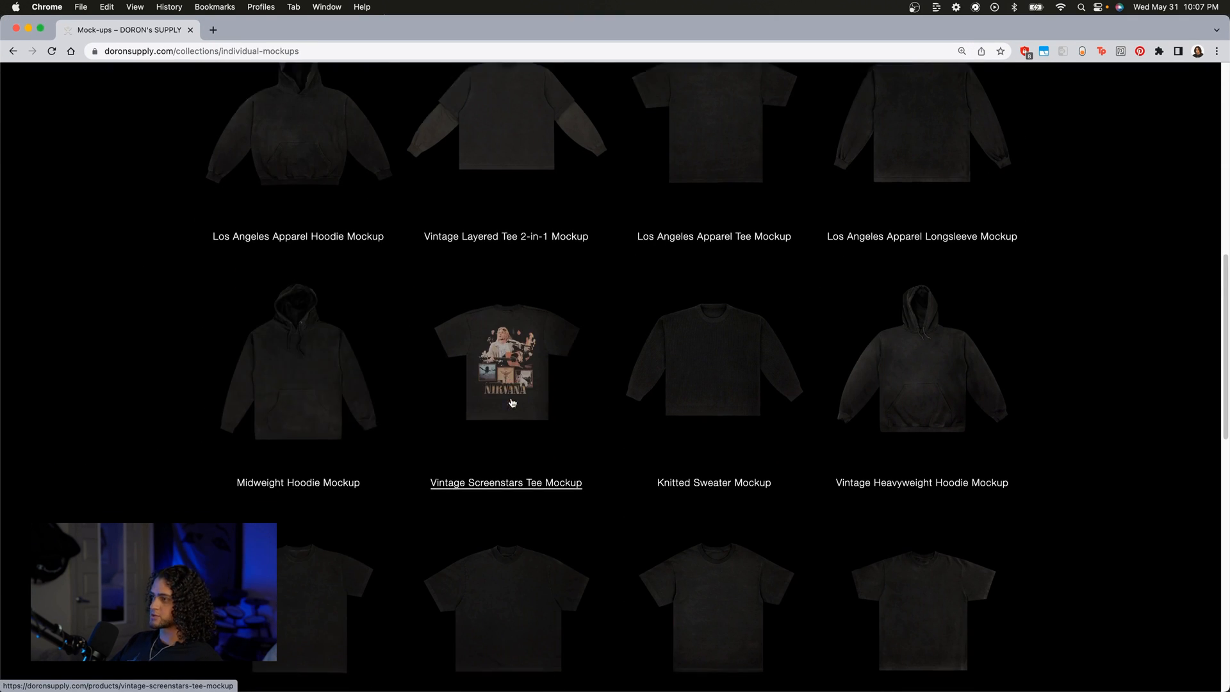
scroll(down, 3)
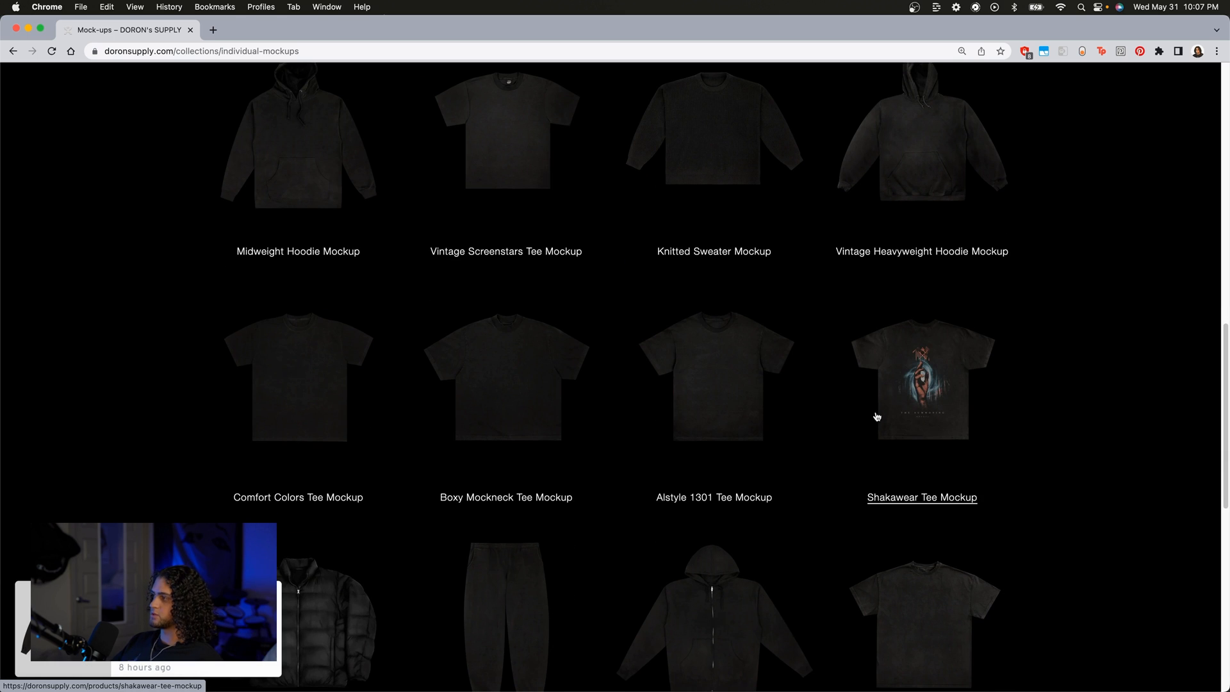
scroll(down, 3)
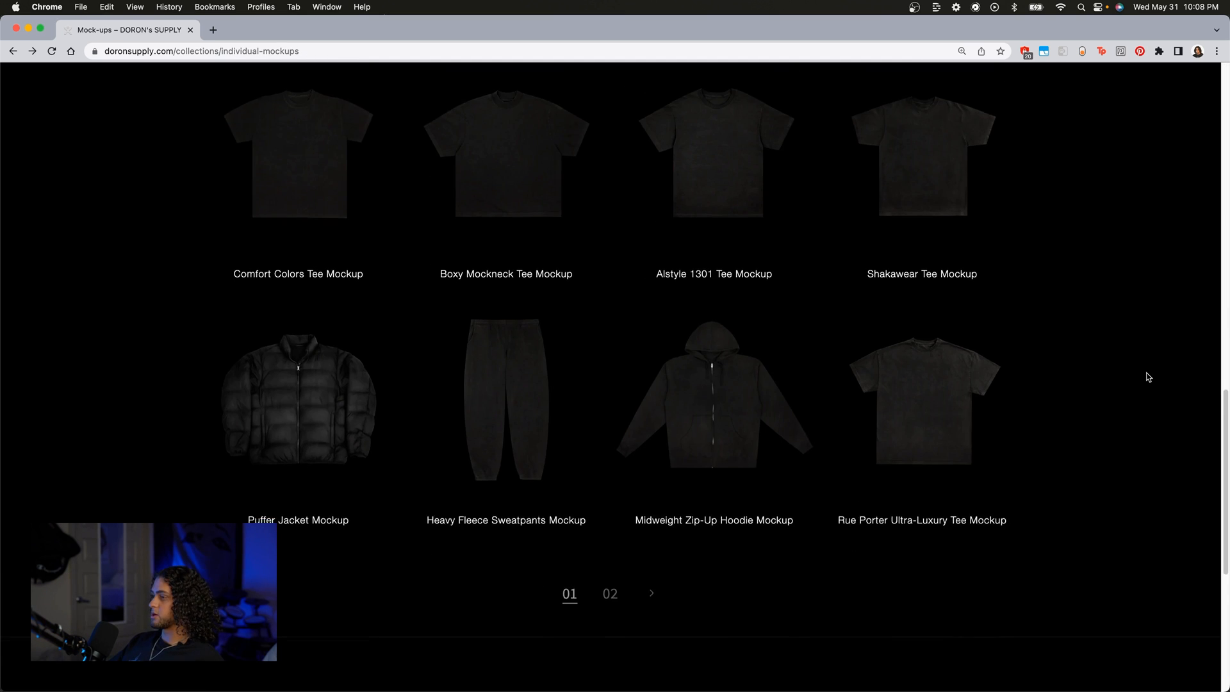
Move to page 02 of the mock-ups collection and browse its items.
click(610, 594)
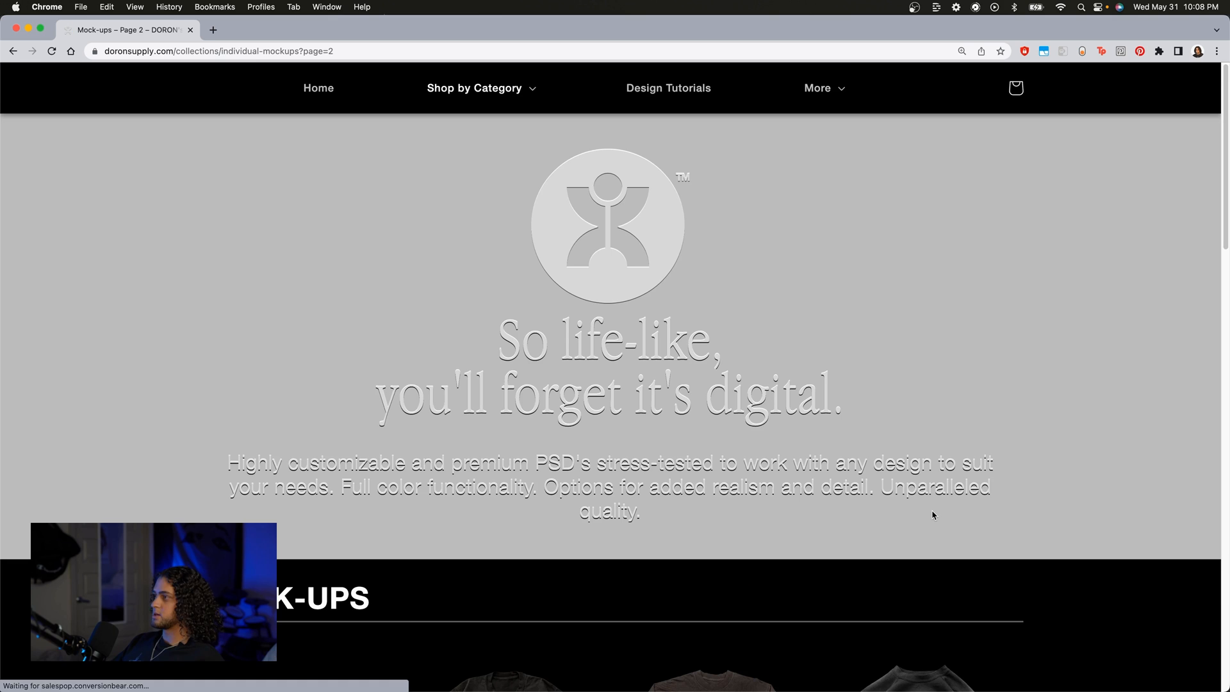
scroll(down, 3)
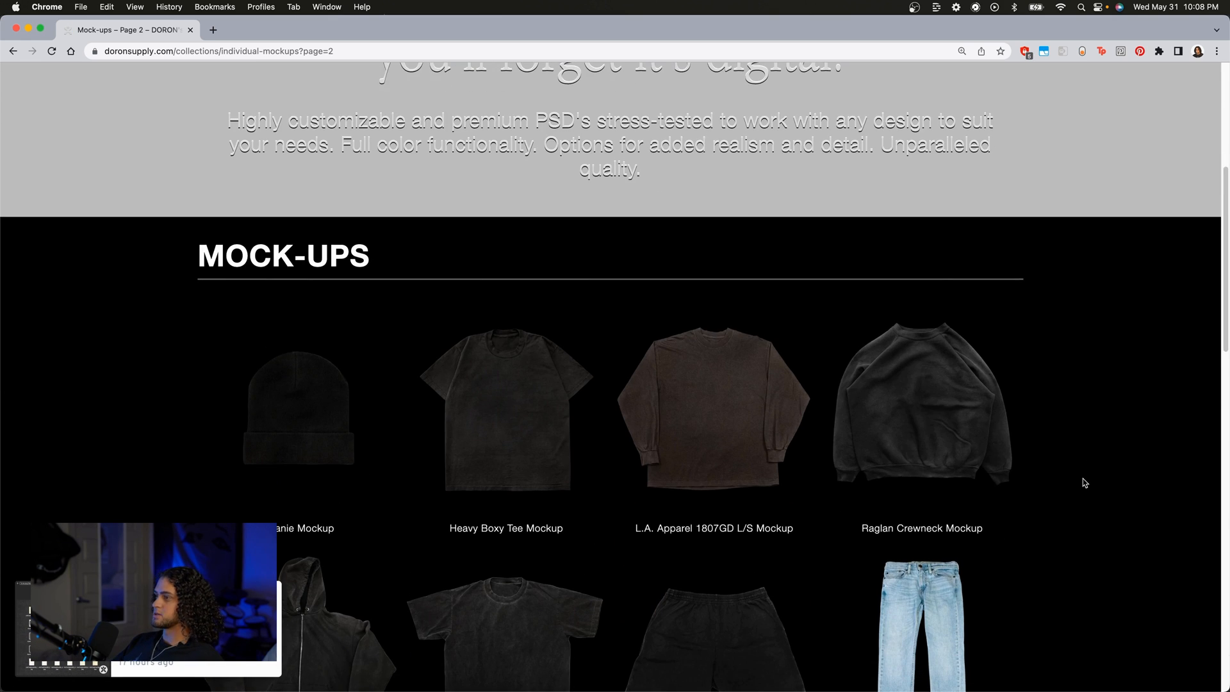
scroll(down, 3)
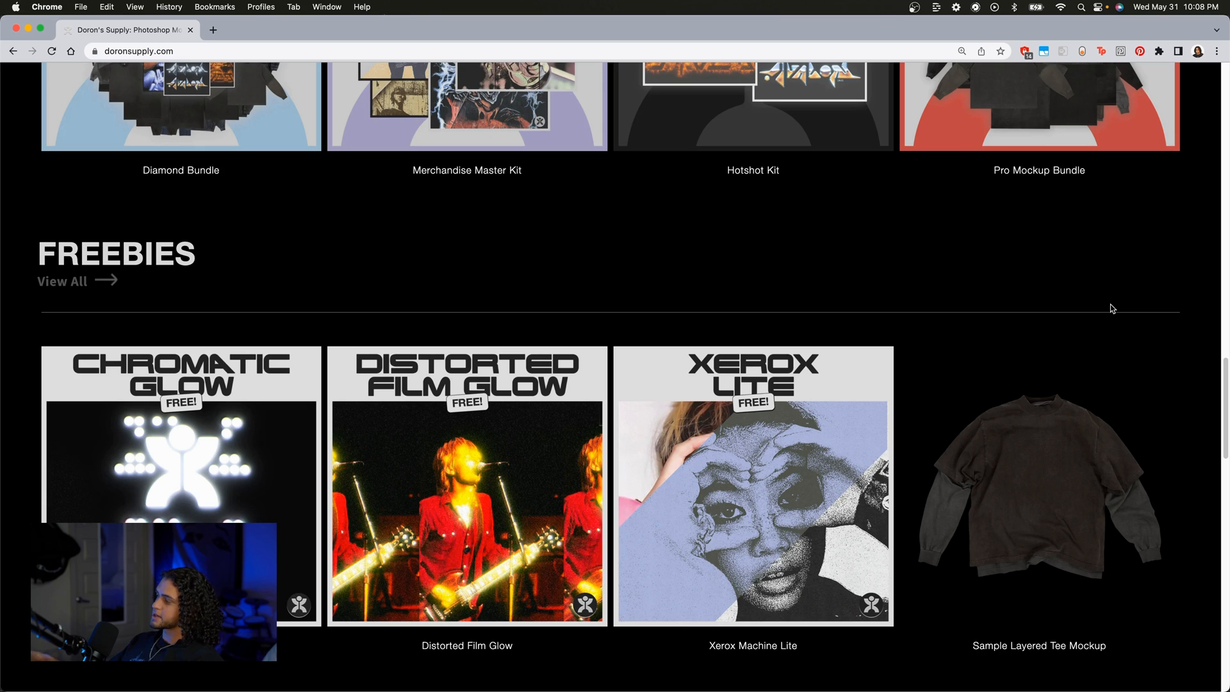
mouse_move(113, 279)
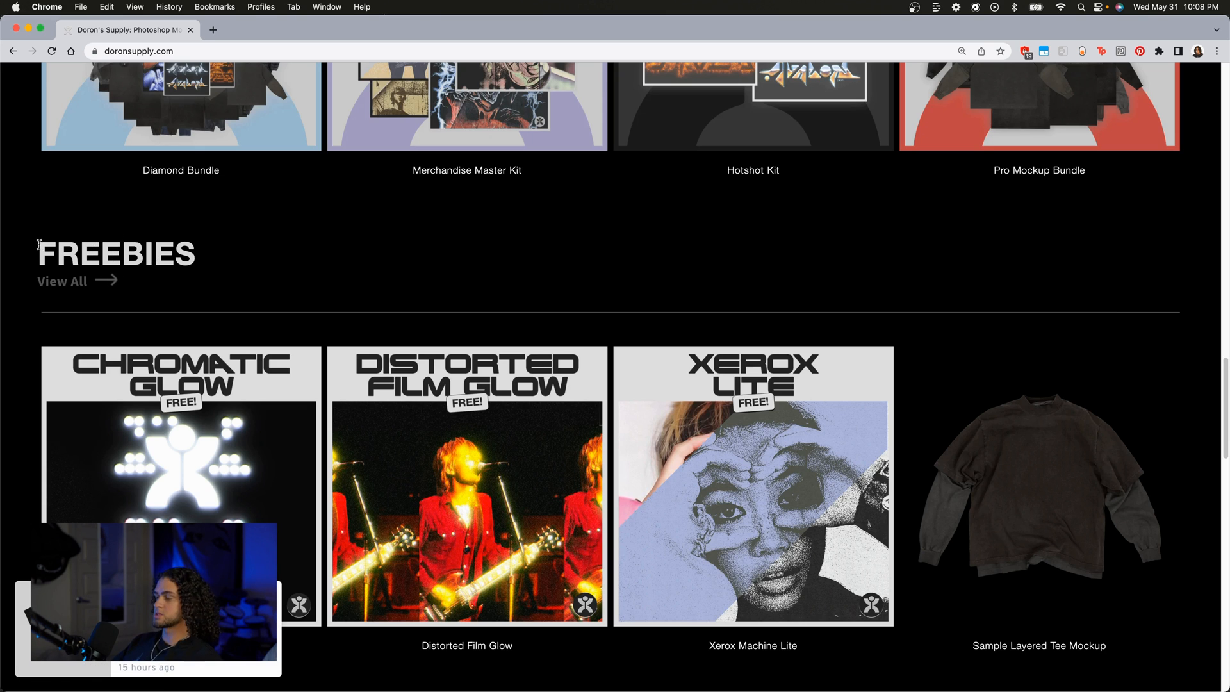
View all Freebies and browse the free effects like Chromatic Glow and Pixel Perfect.
click(60, 280)
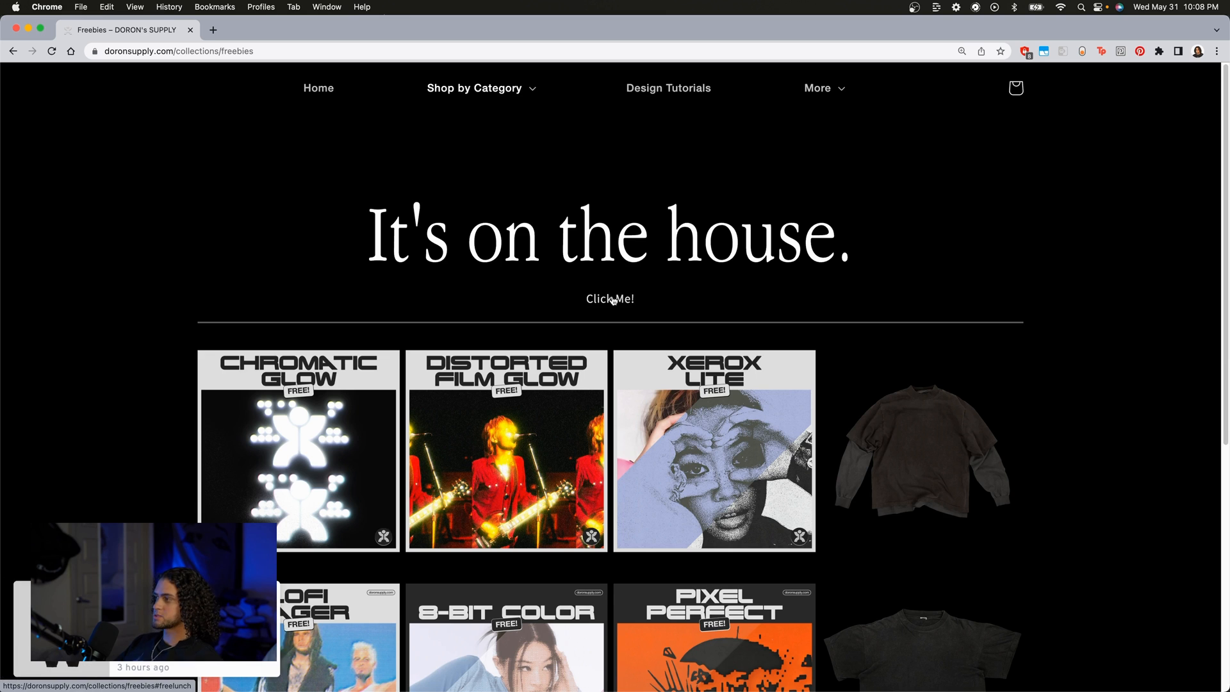
scroll(down, 3)
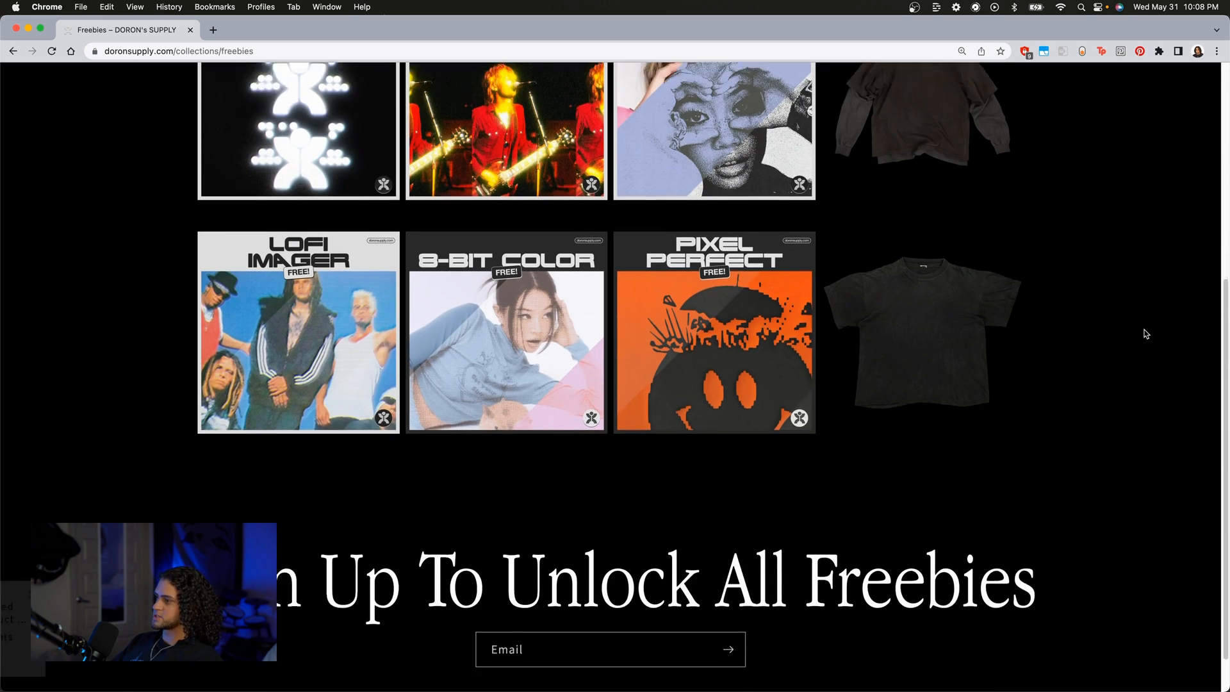
scroll(down, 3)
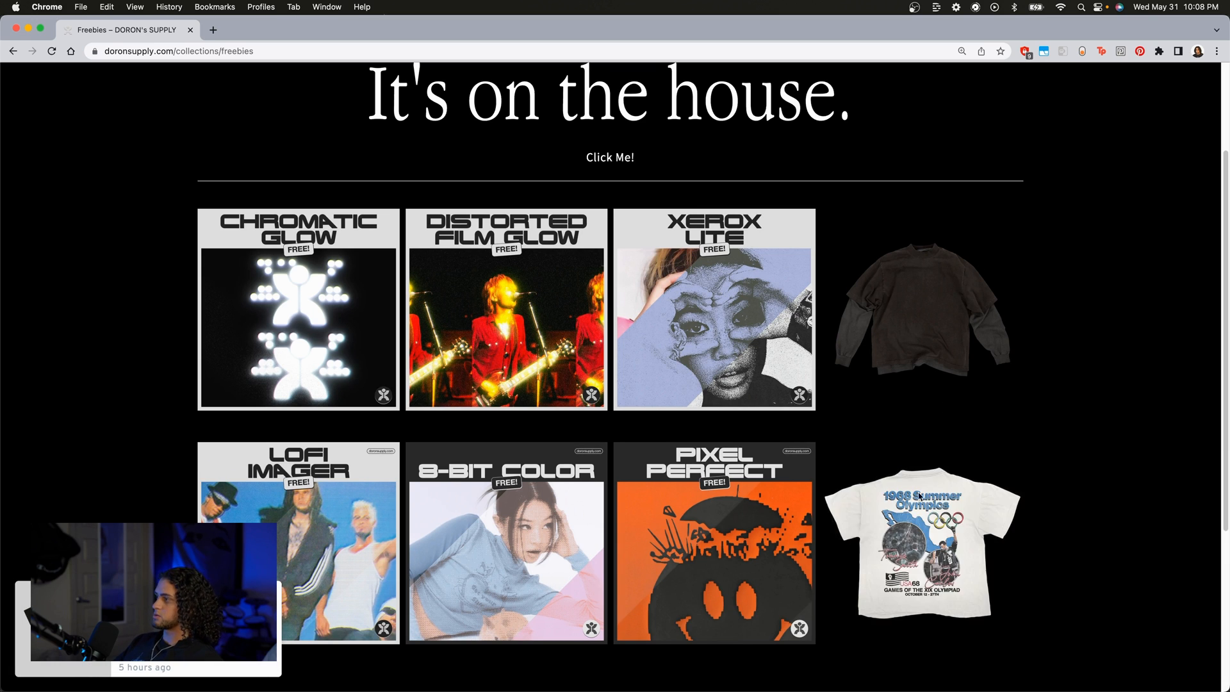
scroll(down, 3)
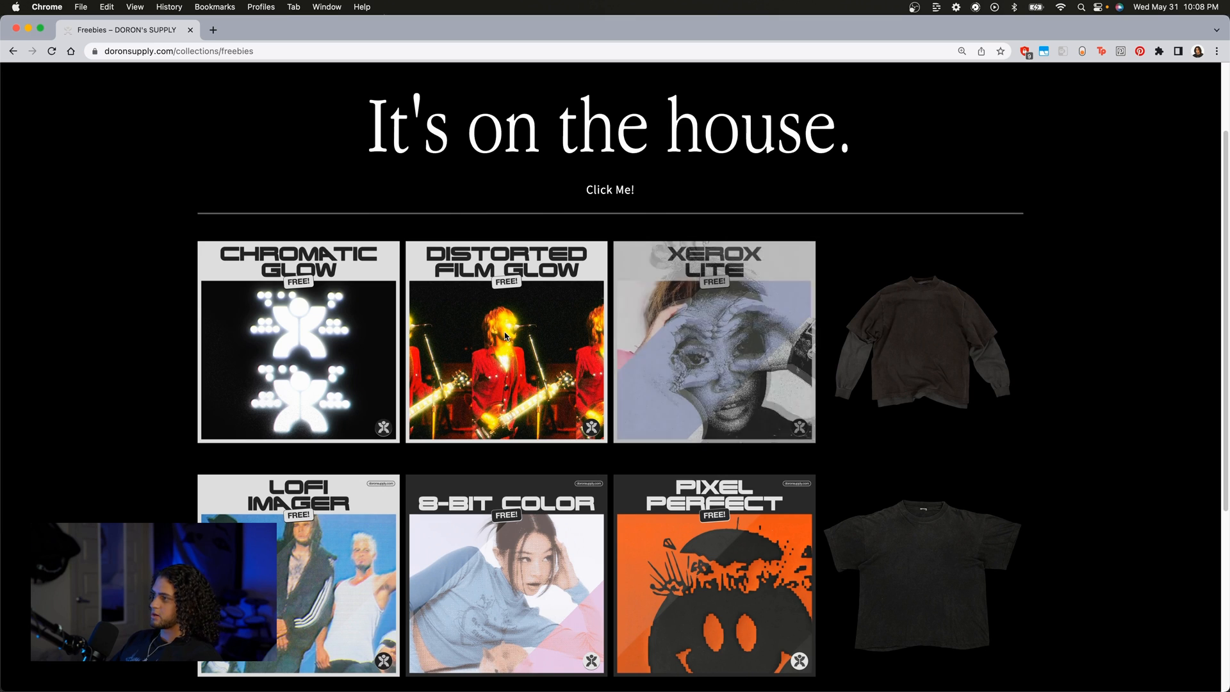